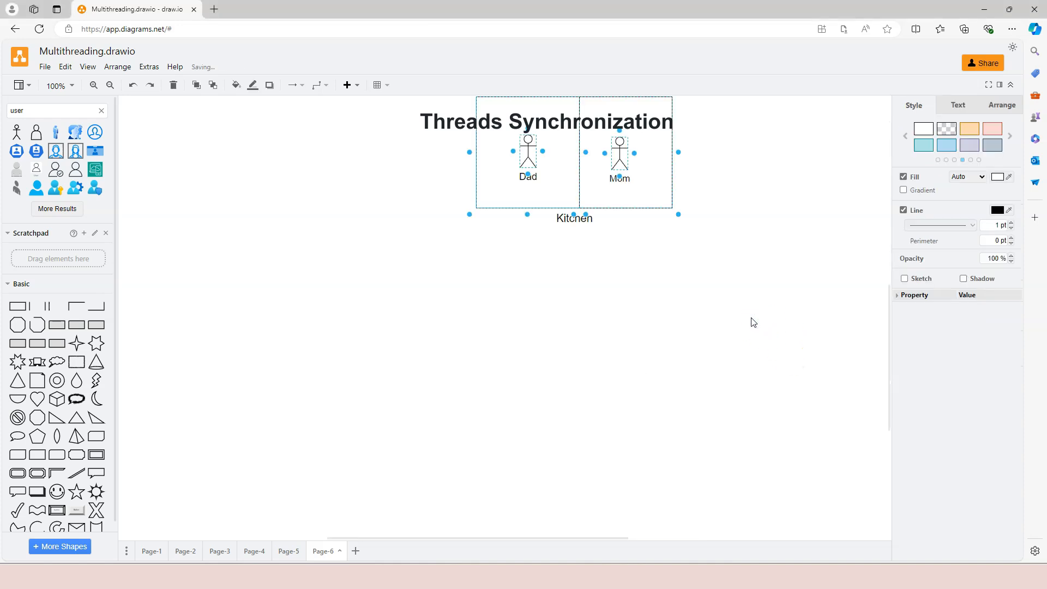
- Move the Kitchen group with Dad and Mom down below the Threads Synchronization title
left_click(565, 437)
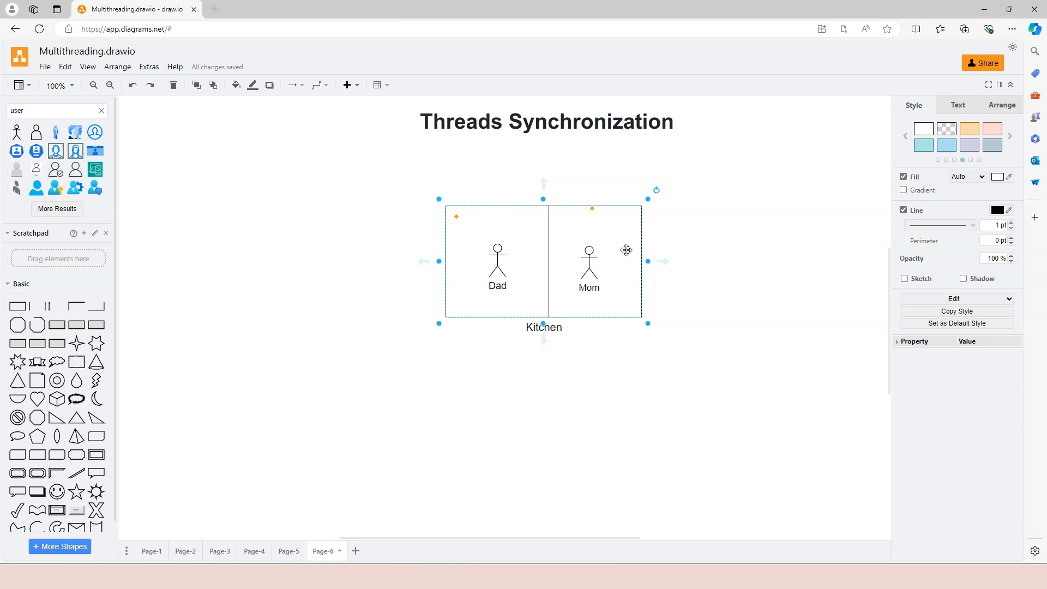
mouse_move(774, 275)
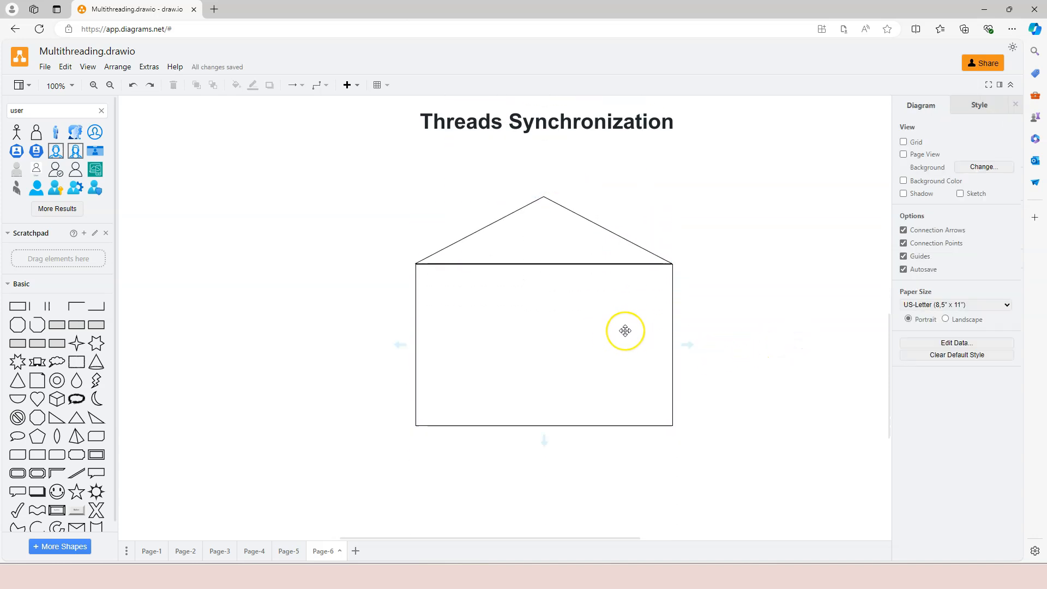
mouse_move(669, 320)
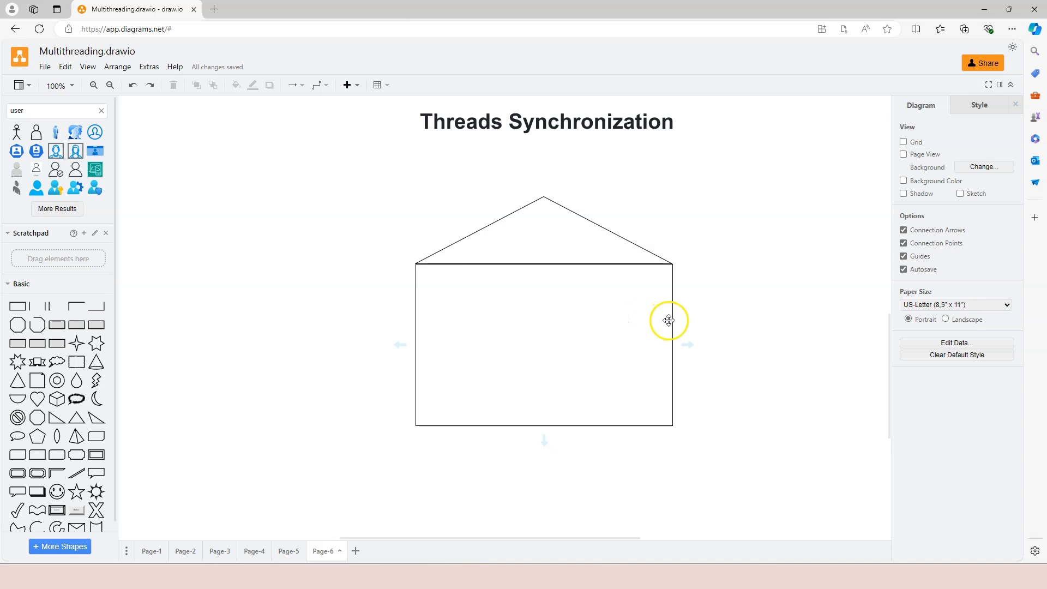
mouse_move(714, 330)
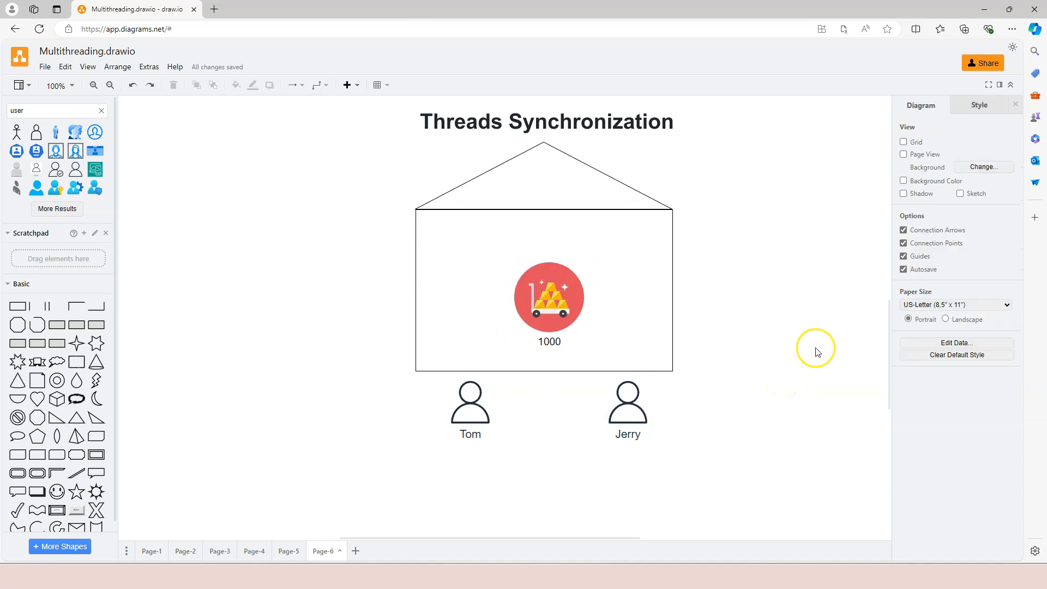
mouse_move(518, 498)
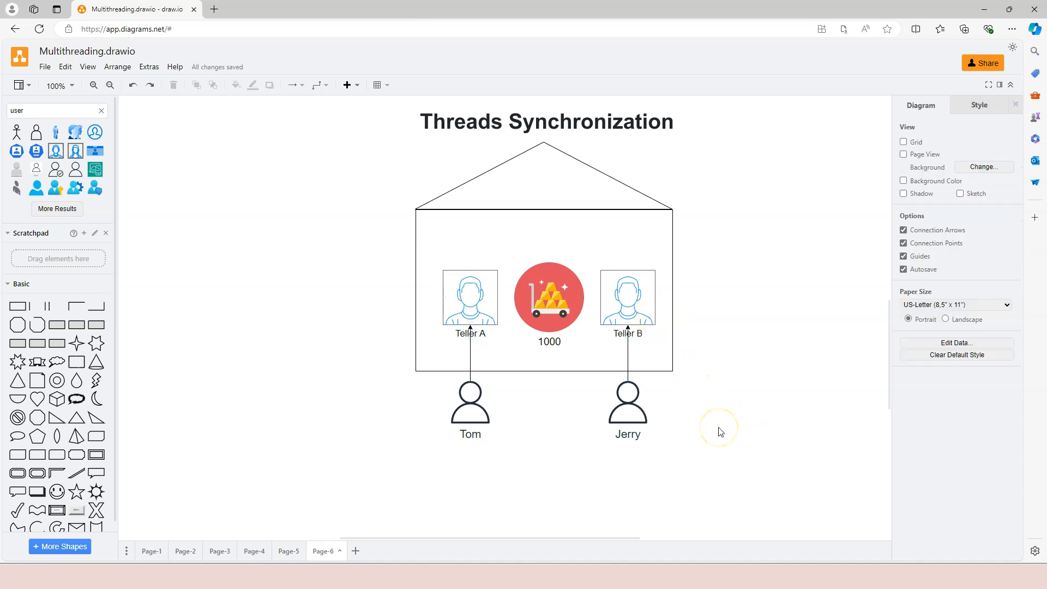
mouse_move(720, 430)
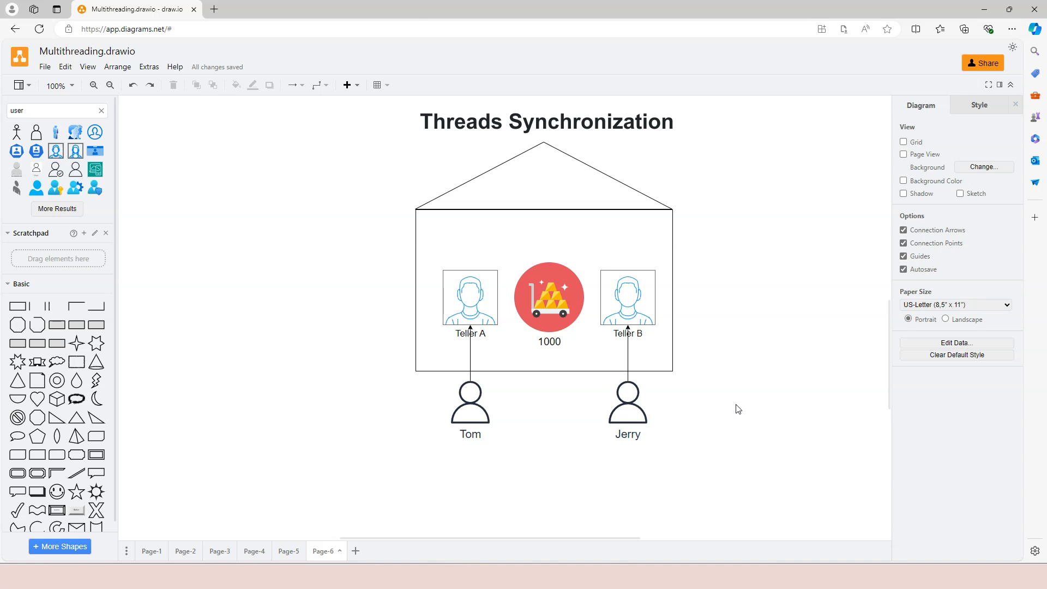
- Place Teller A and Teller B portraits inside the house beside Tom and Jerry
left_click(512, 296)
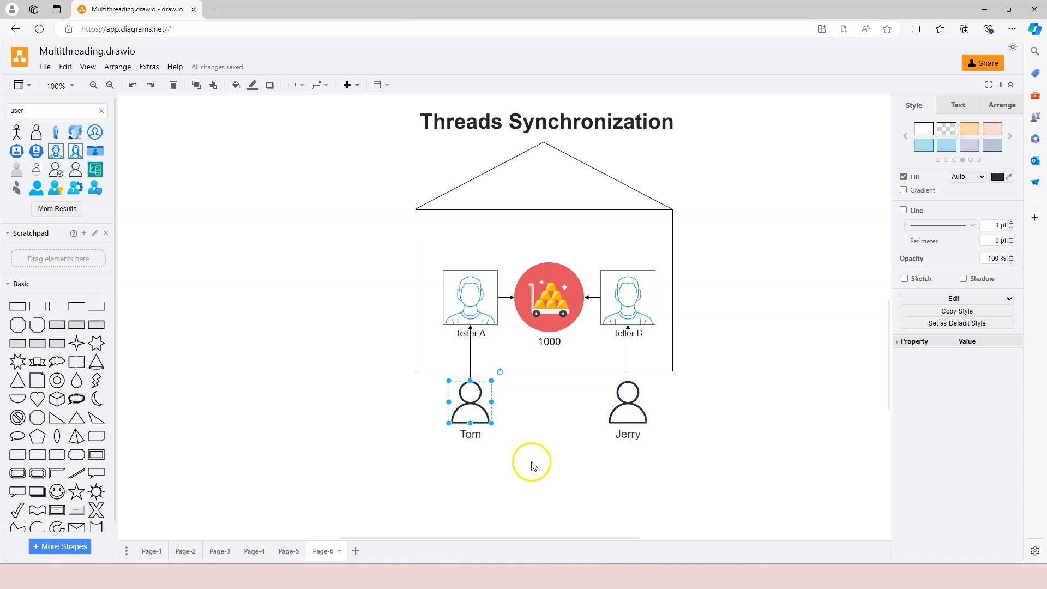
left_click(627, 305)
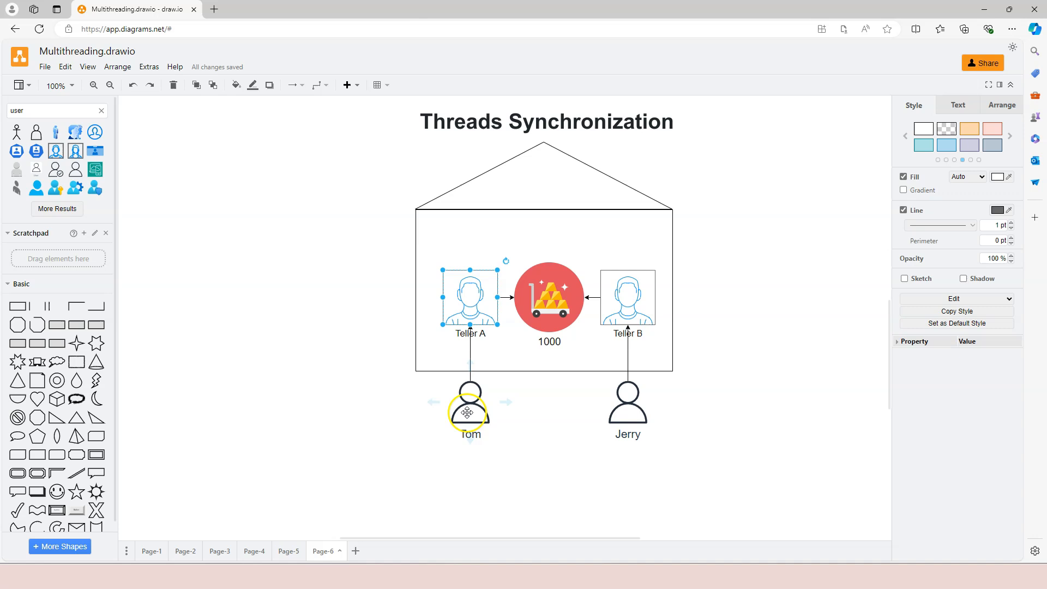
left_click(470, 405)
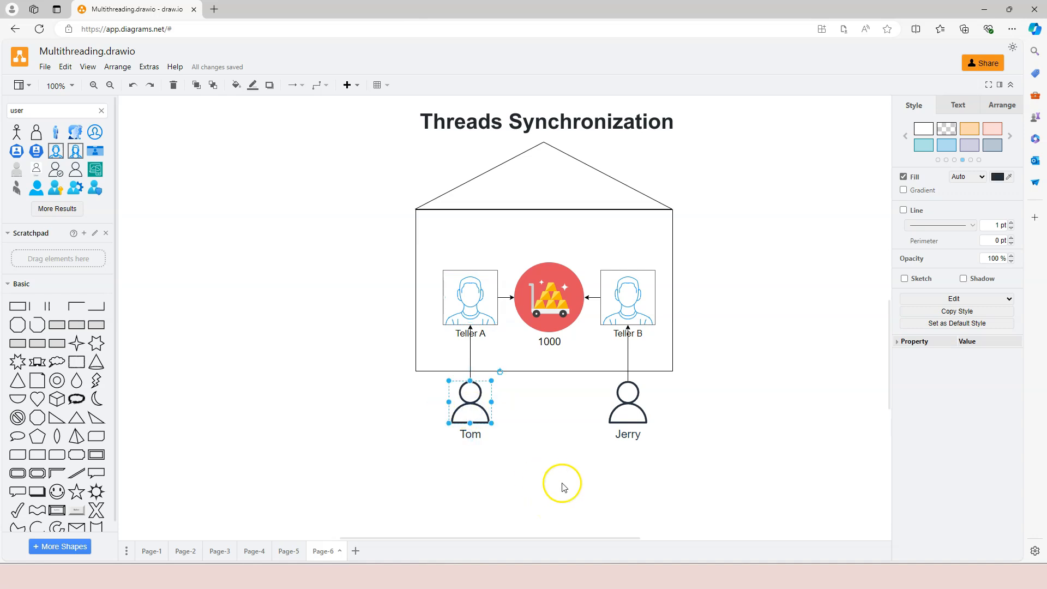
left_click(627, 409)
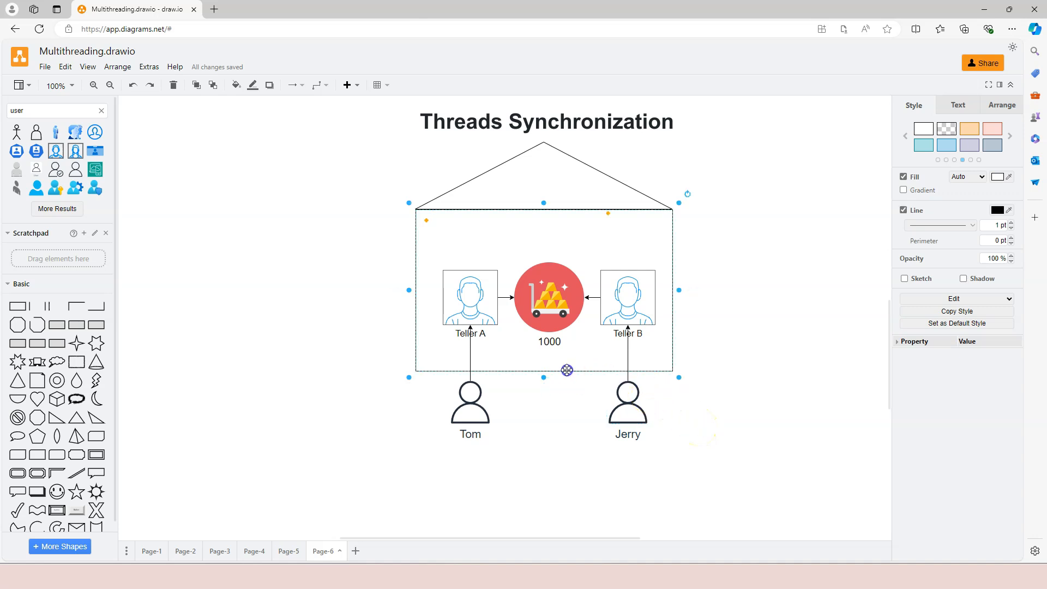
- Connect Tom and Jerry to the tellers and the tellers to the 1000 gold with arrows
left_click(550, 296)
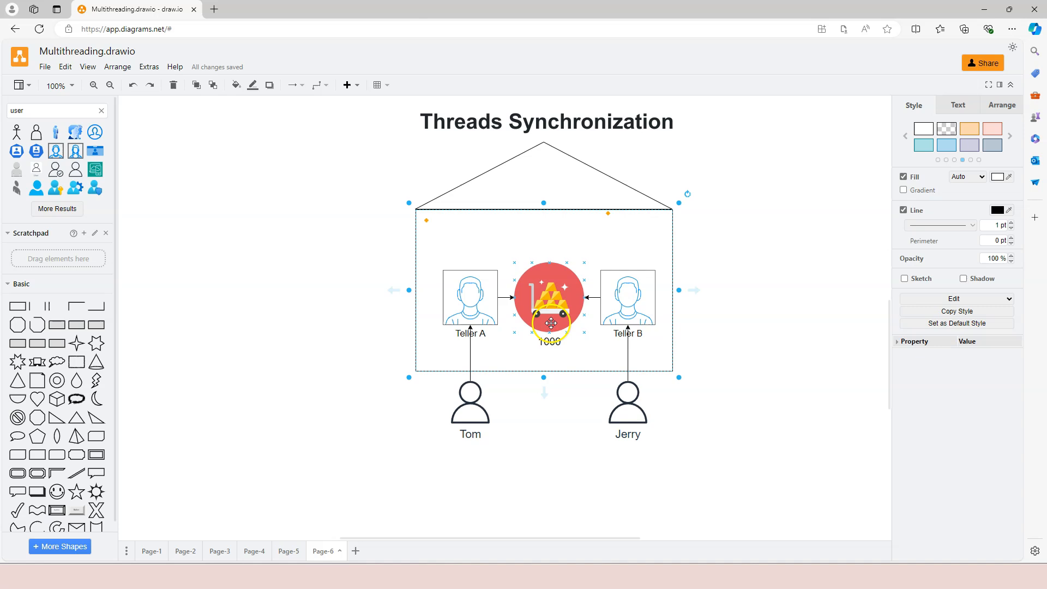
left_click(549, 298)
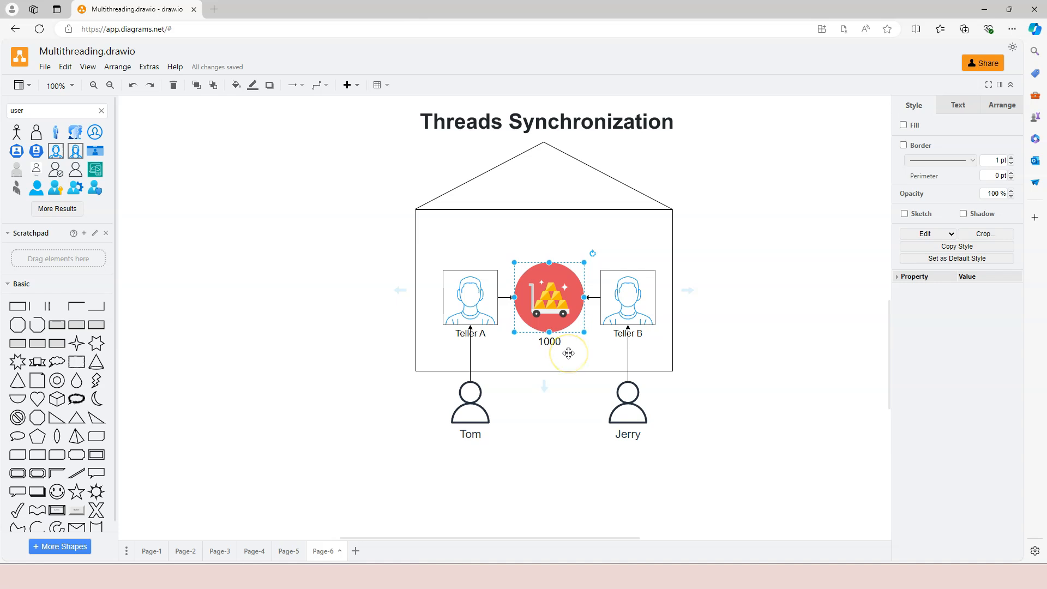
left_click(717, 349)
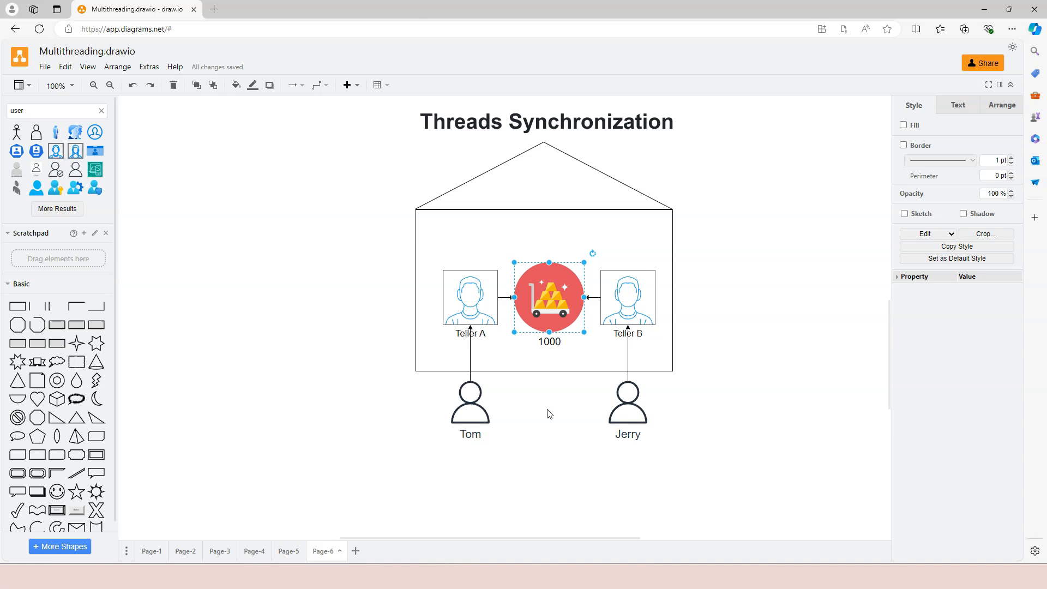
left_click(549, 414)
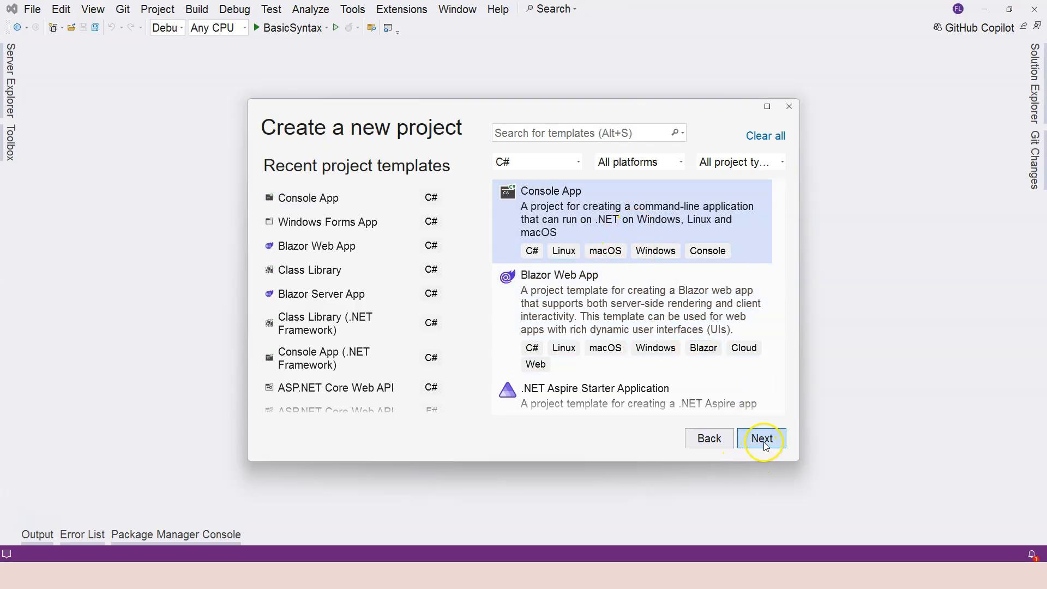
- Create the Console App project named SynchronizationOverview with default framework settings
left_click(761, 439)
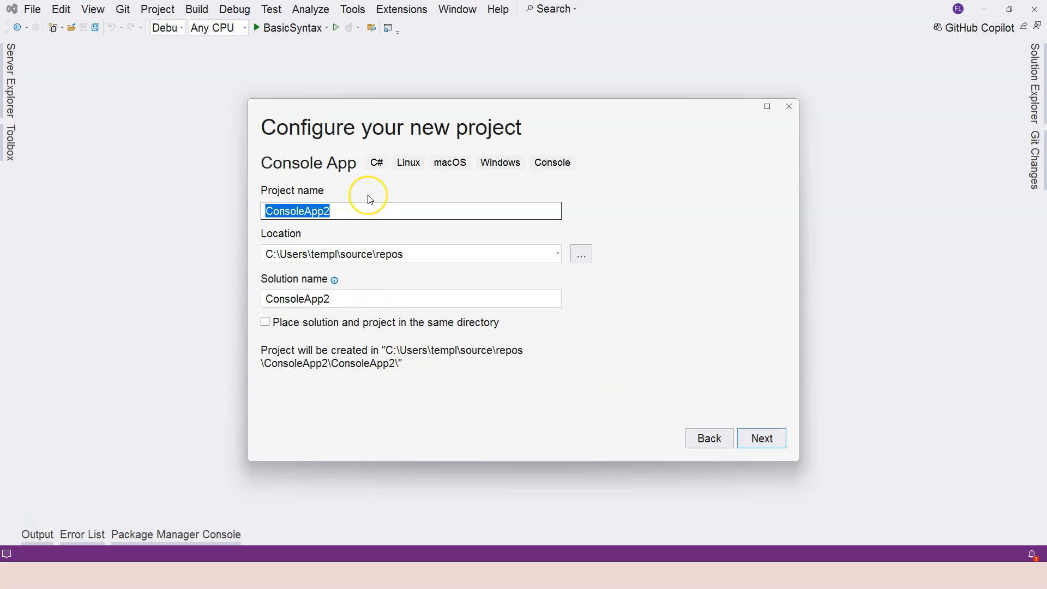
type("SynchronizationOver")
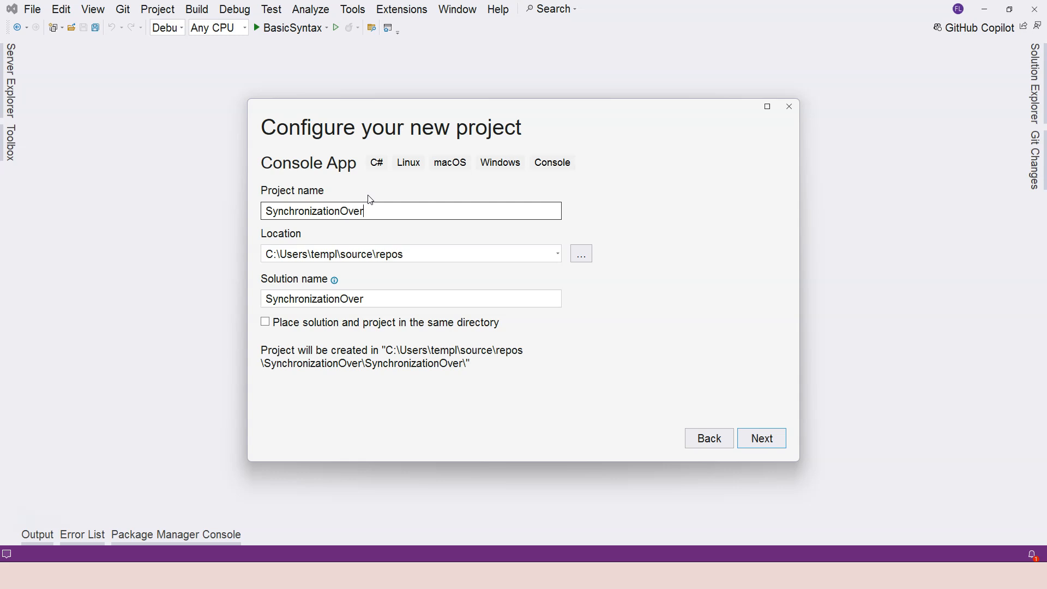
left_click(761, 438)
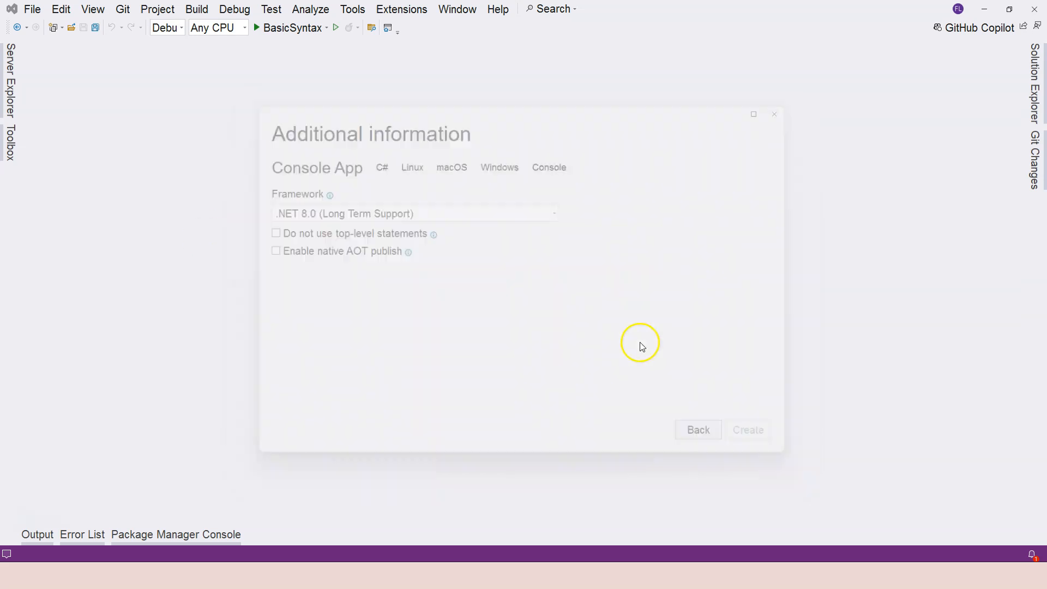
left_click(748, 430)
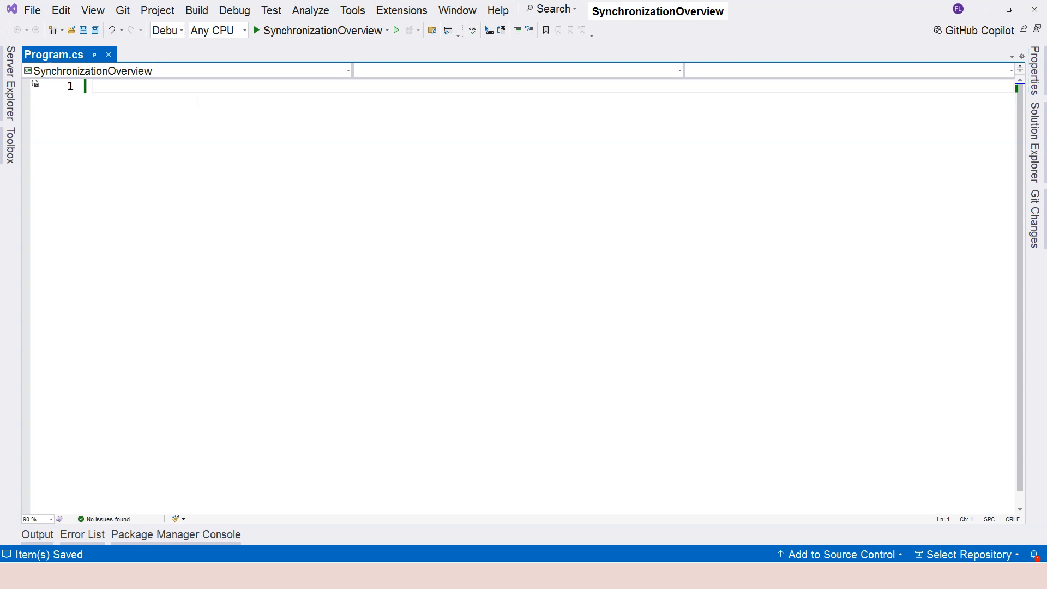
- Declare int counter = 0 and a void IncrementCounter() method
type("int counter = 0;")
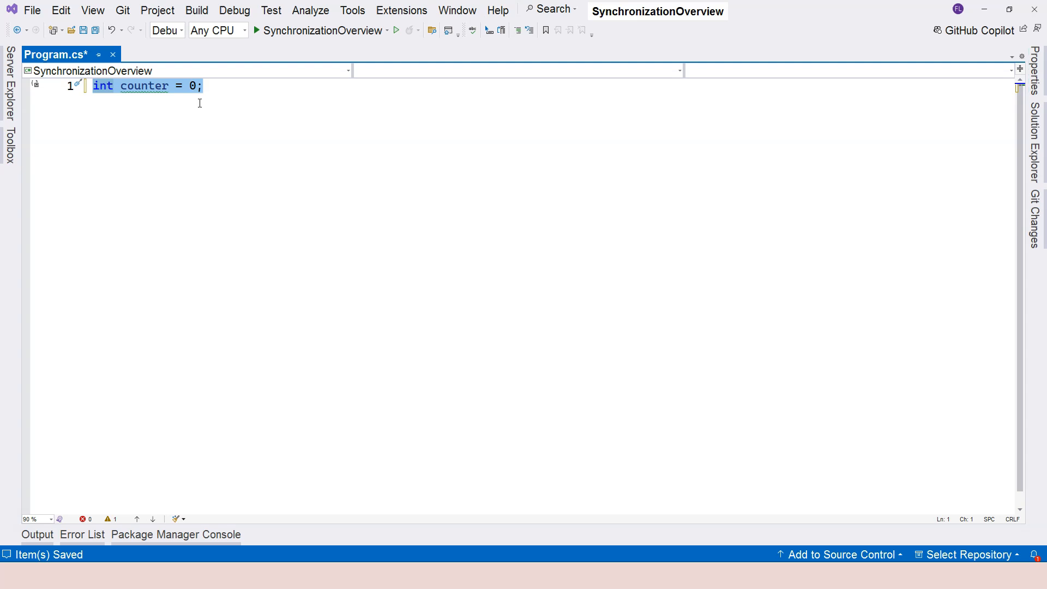
left_click(205, 85)
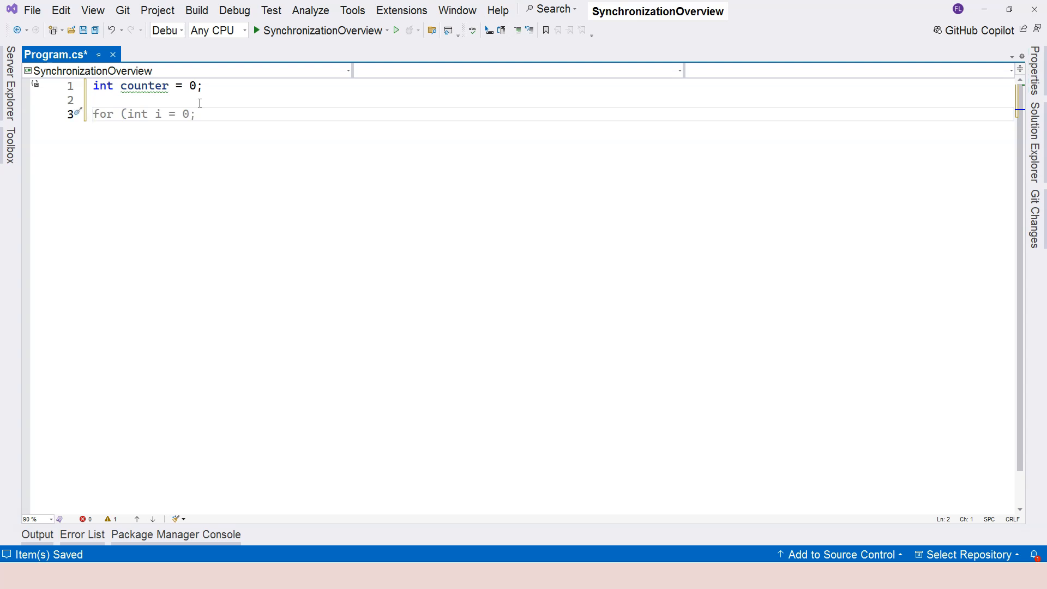
type("void")
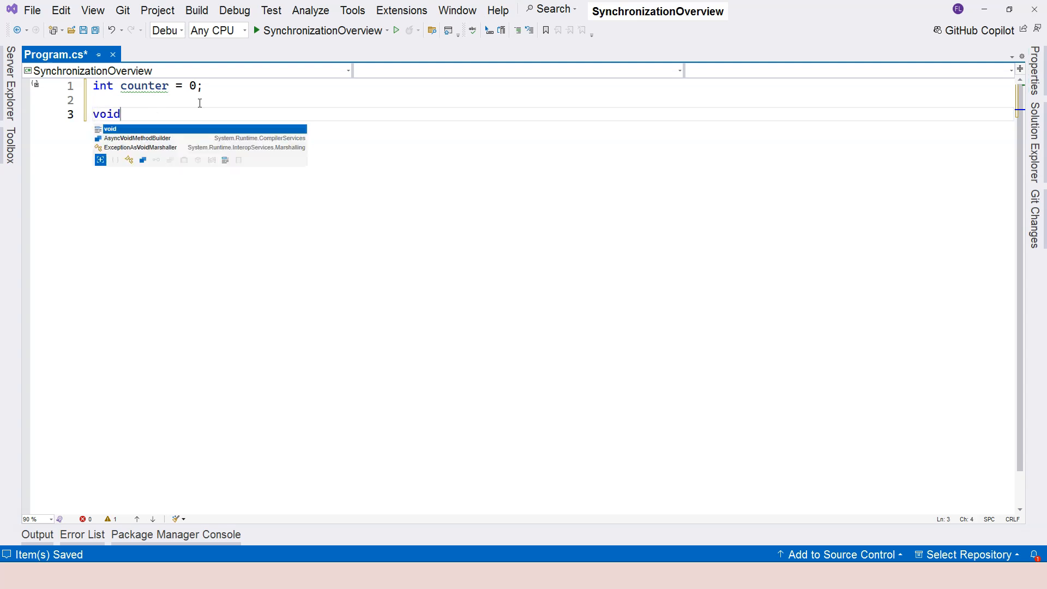
type("IN")
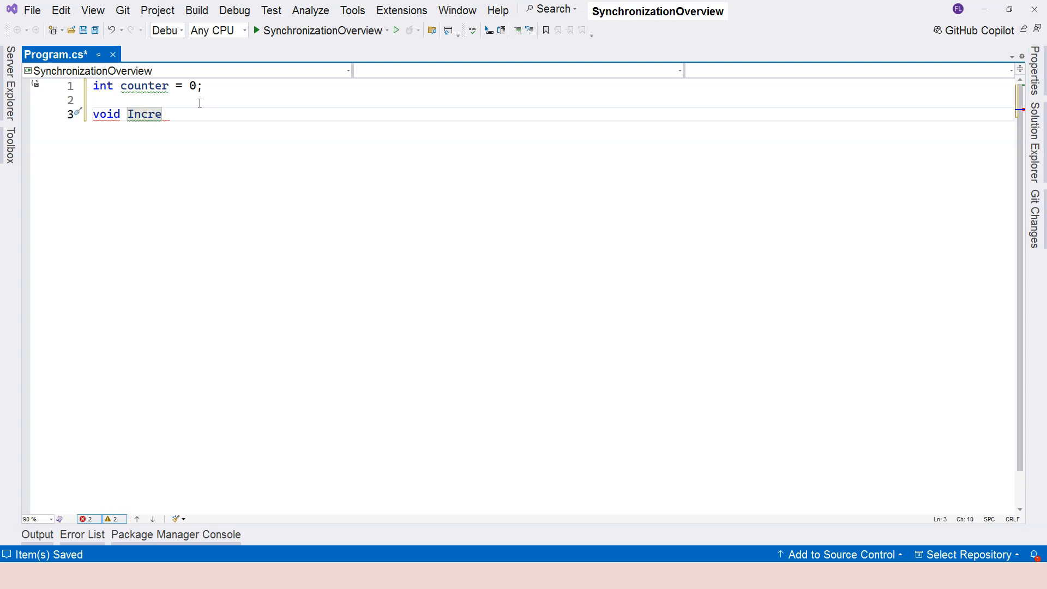
type("men")
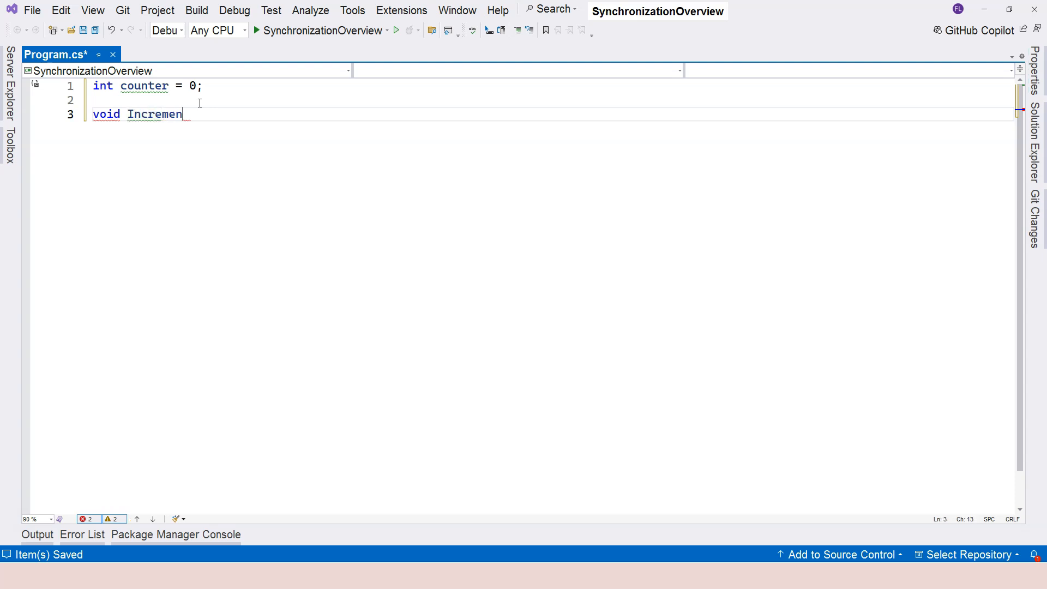
type("tCounter()")
type("for(int ")
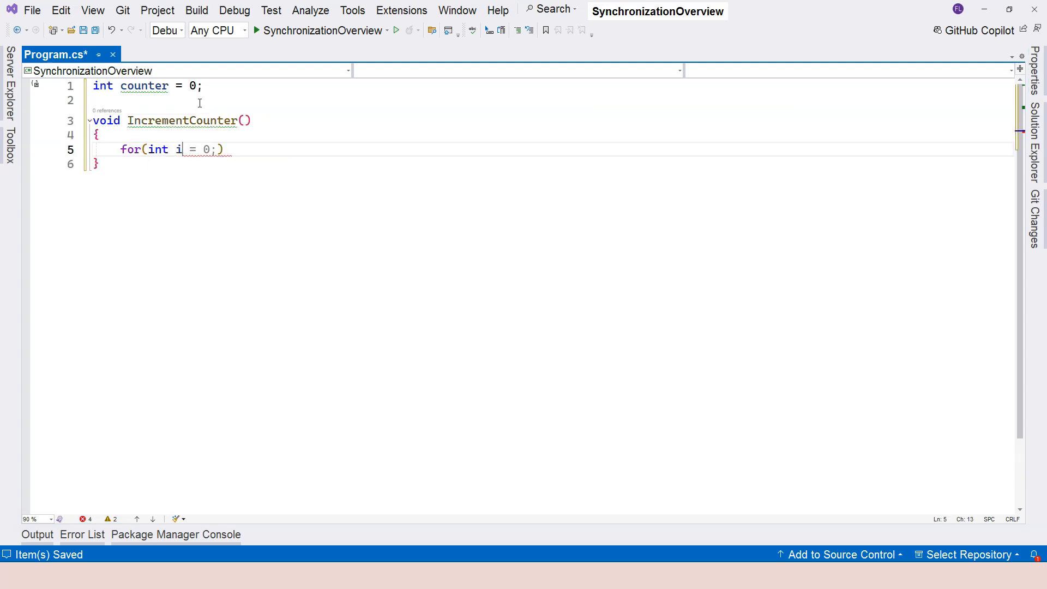
- Fill IncrementCounter with a for loop to 100000 doing counter = counter + 1
type("i< 100000")
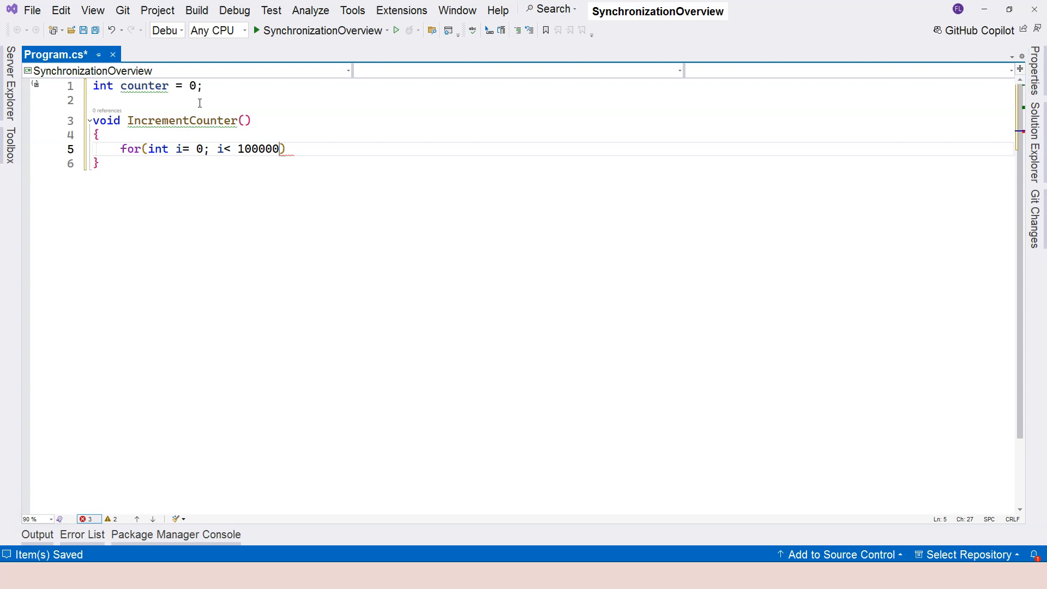
type("; i++)")
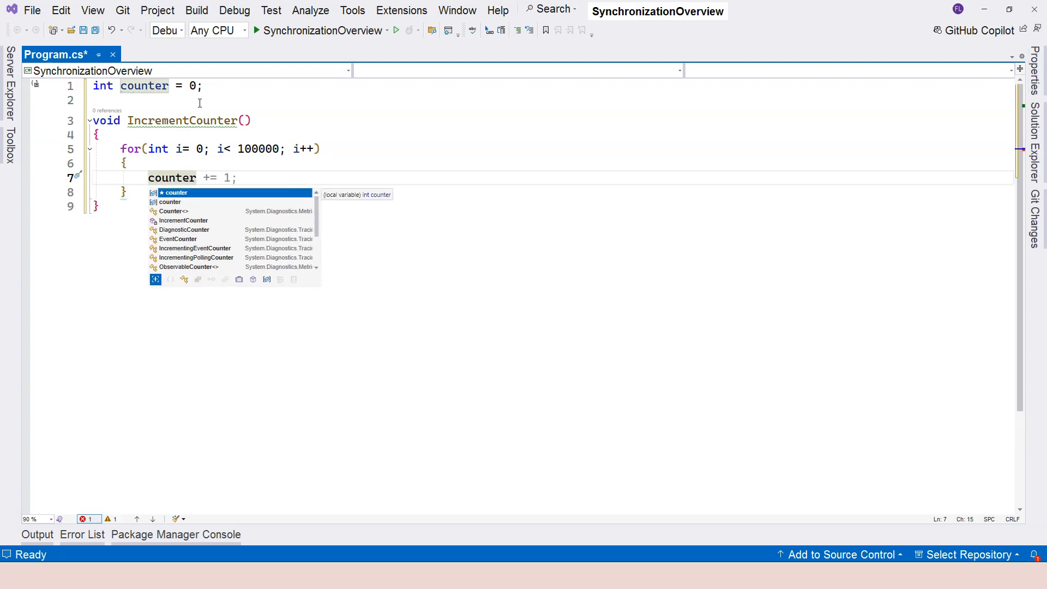
type("counter = counter + i;")
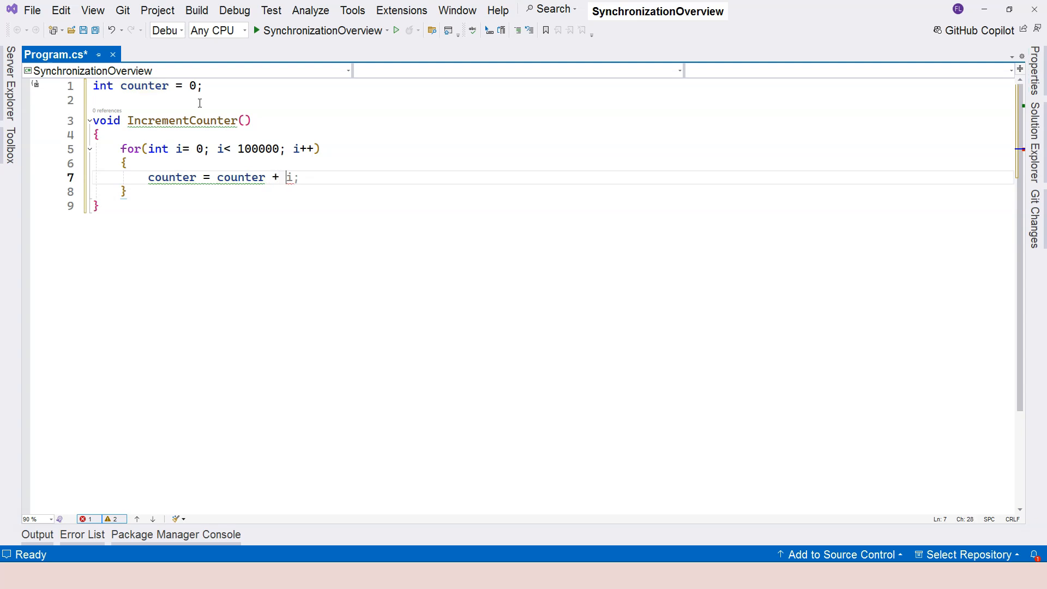
type("1")
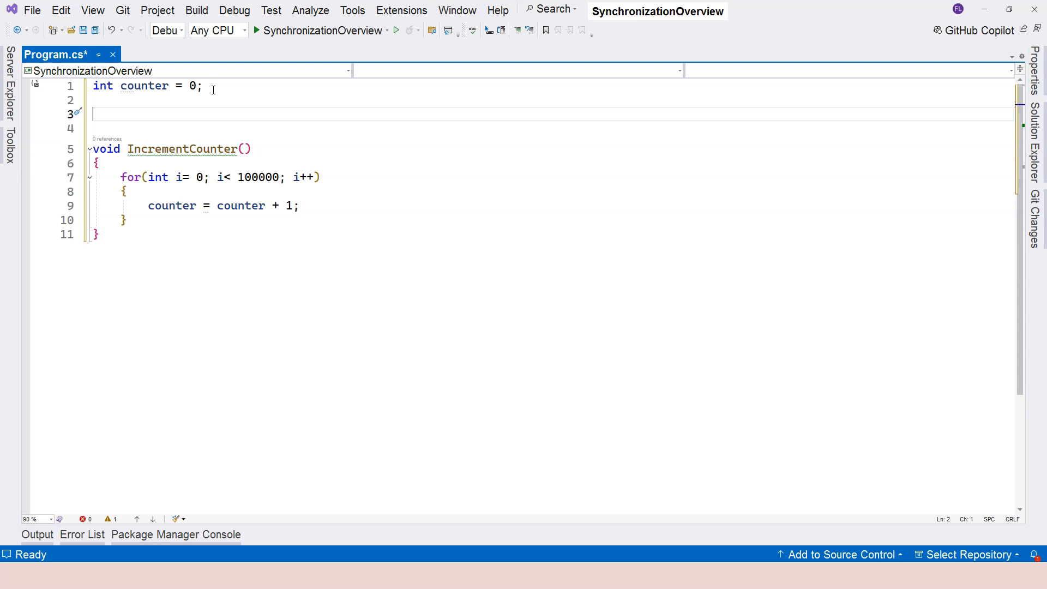
- Create thread1 and thread2 running IncrementCounter, each started and joined
type("Thread")
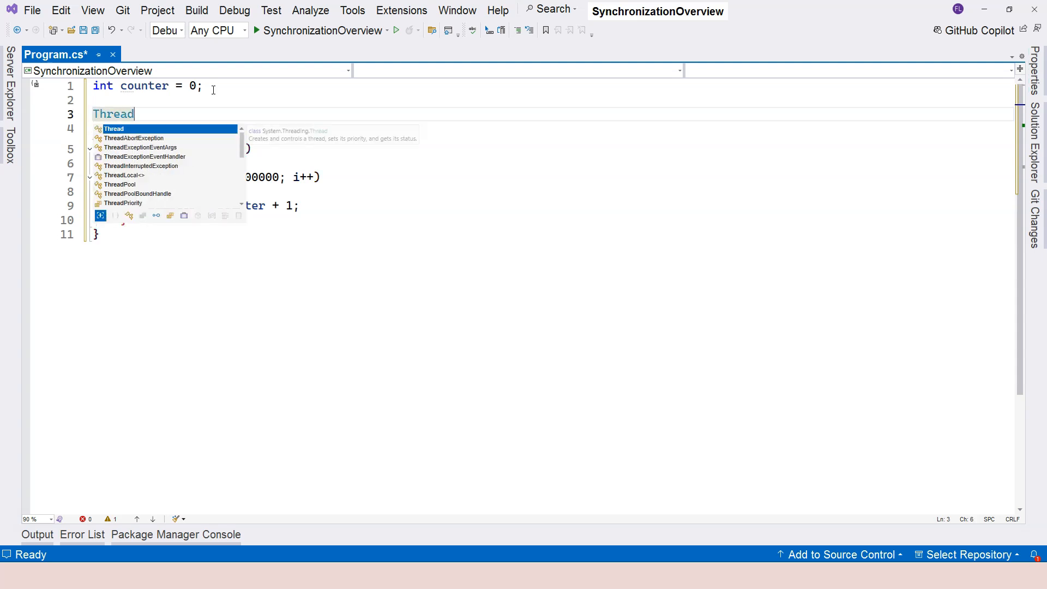
type("threda")
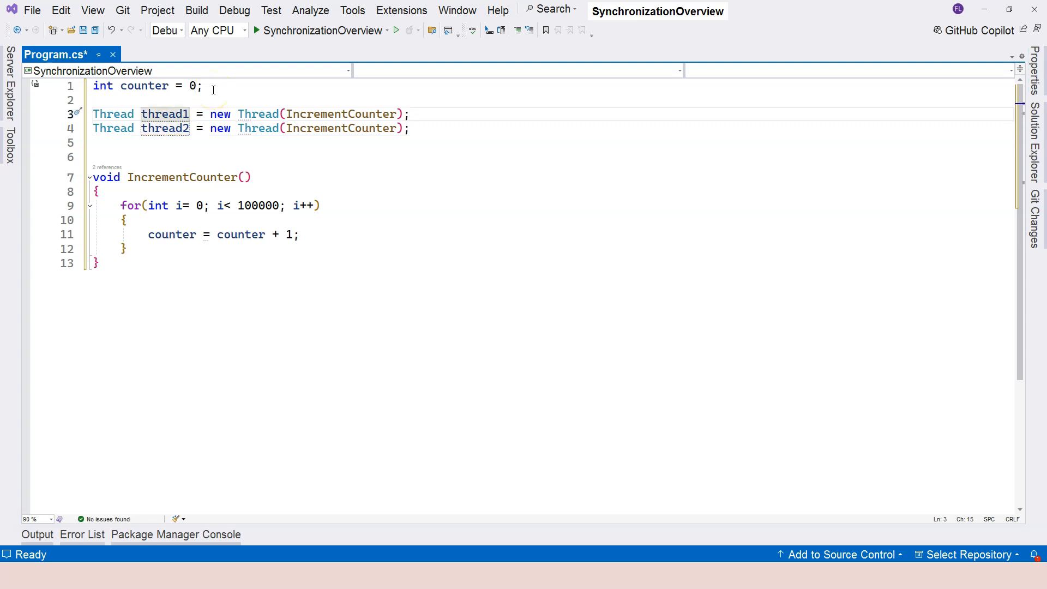
type("thread1.Start();")
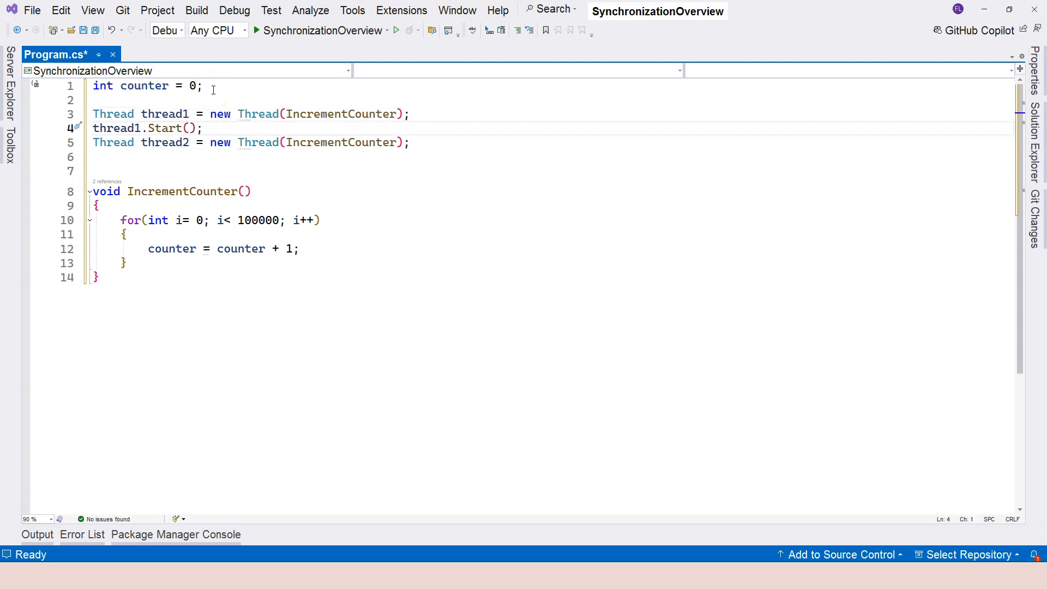
type("thread1.Join();")
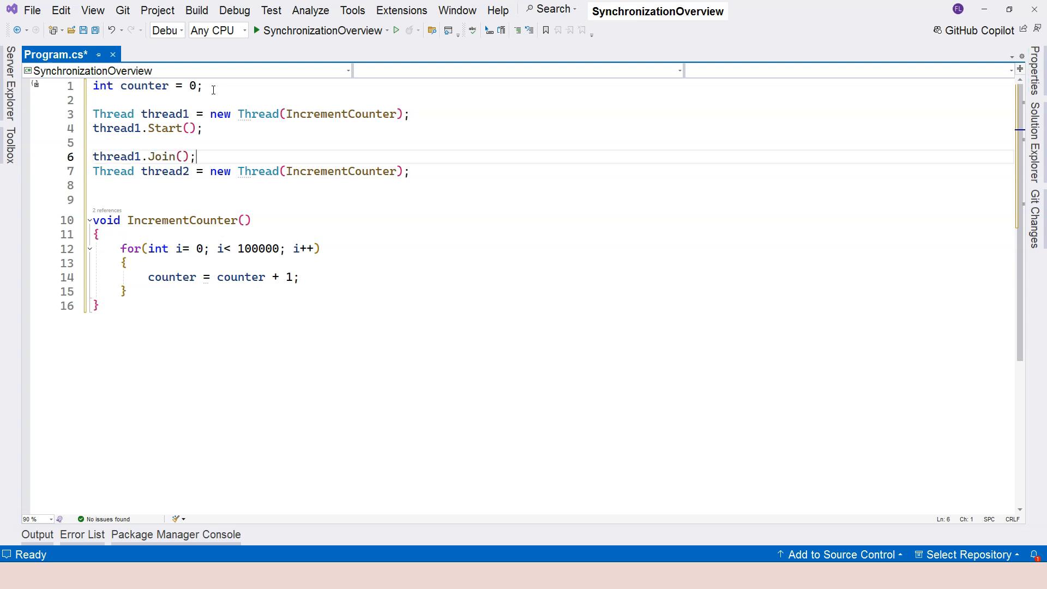
key("Enter")
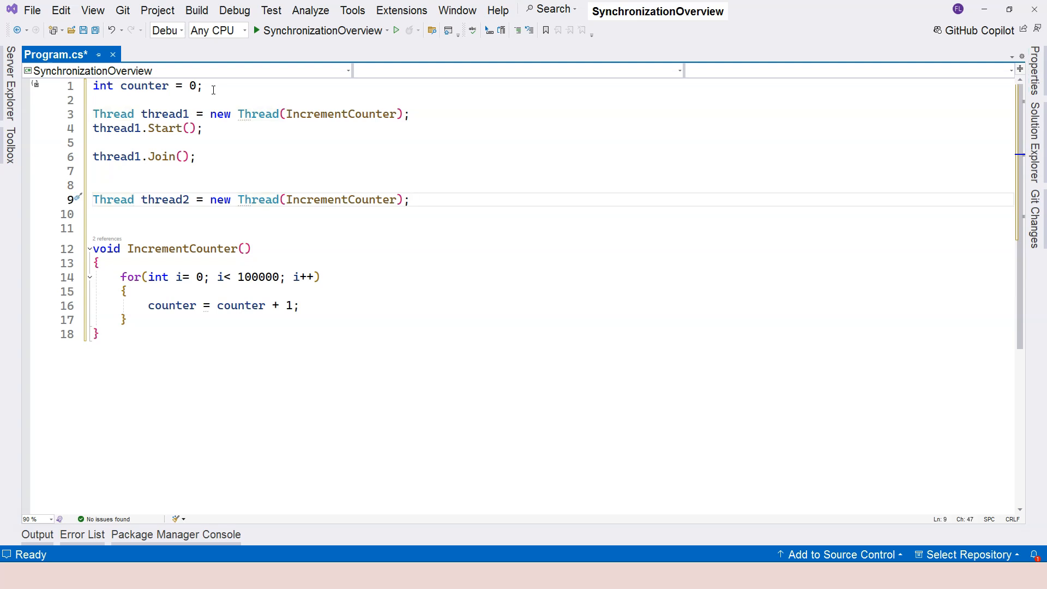
type("thread1 = new Thread(IncrementCounter);")
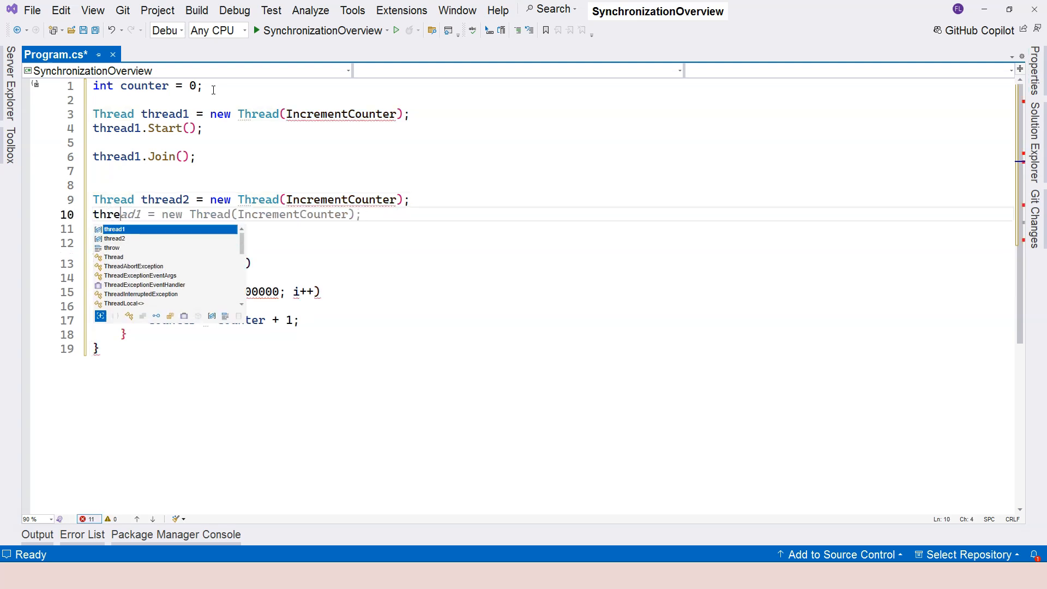
type("thread2.Start();")
type("Console")
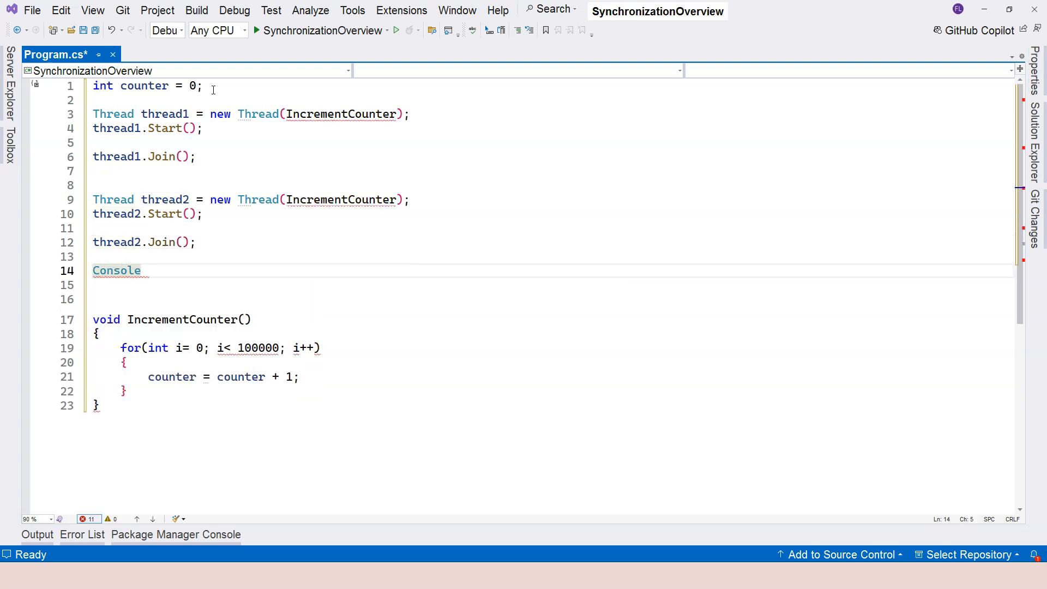
- Print "Final counter value is: {counter}", save, and run to get 200000
type(".WriteLine")
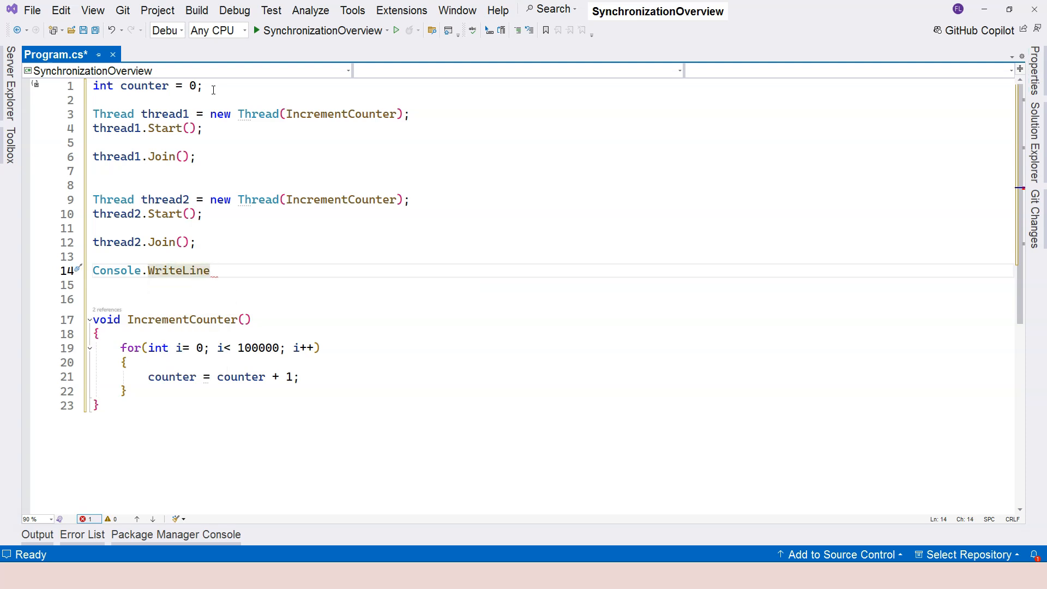
type("($\"Final \"")
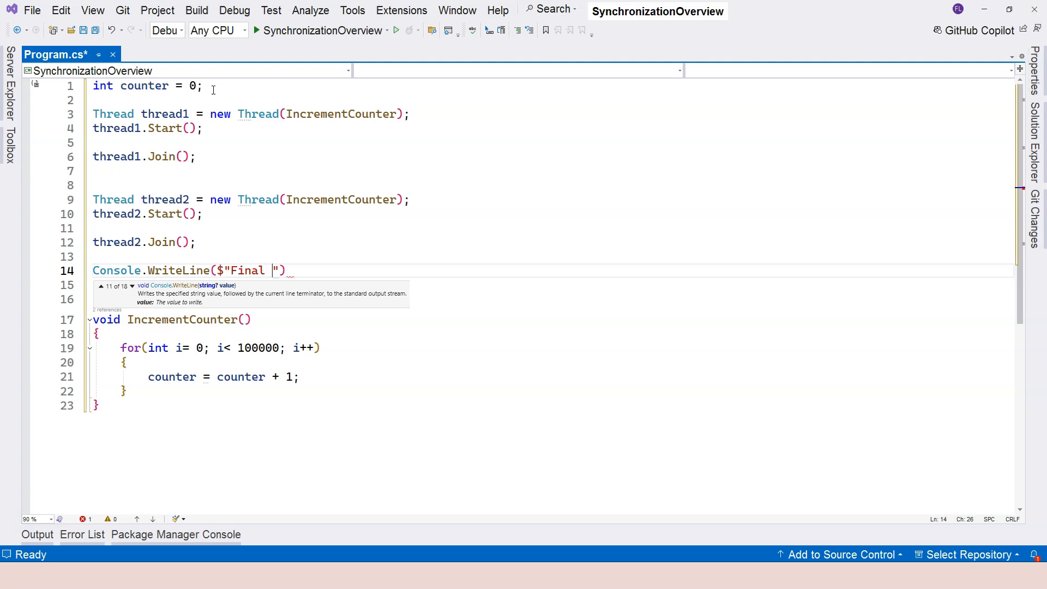
type("counter value")
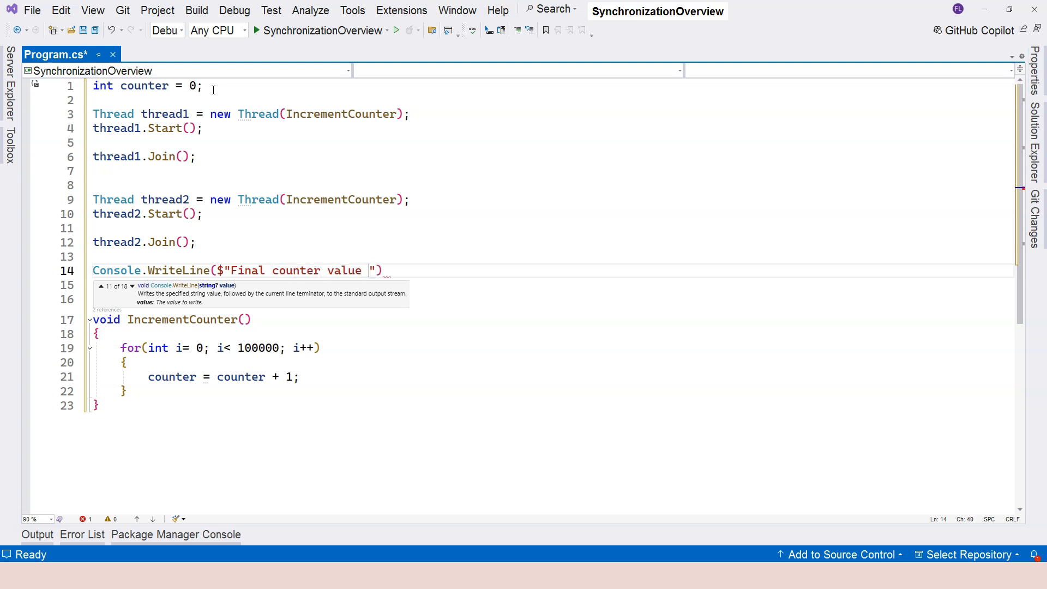
type("is: {counter")
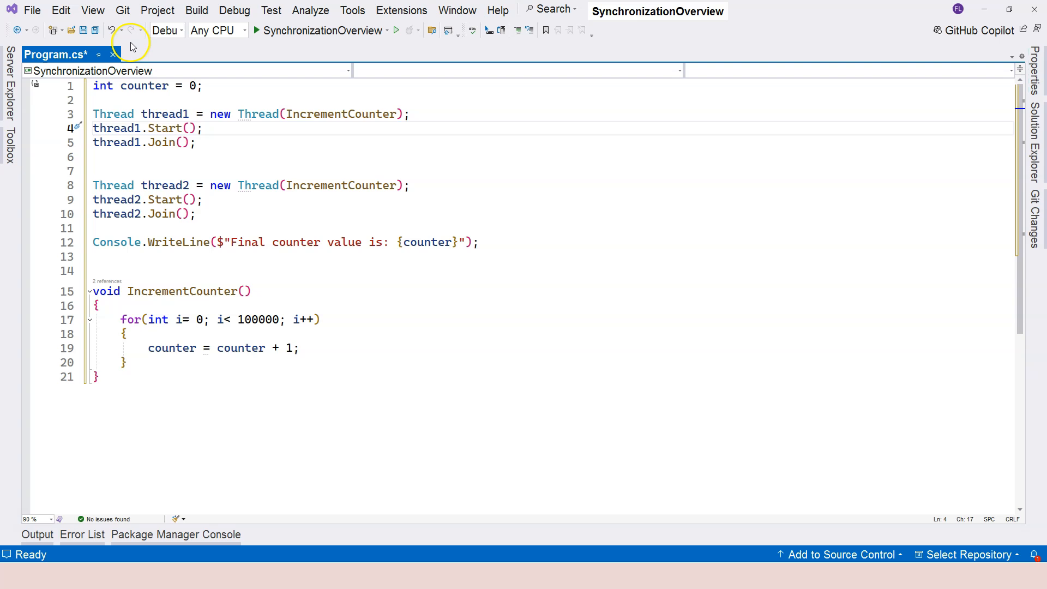
key("Ctrl+S")
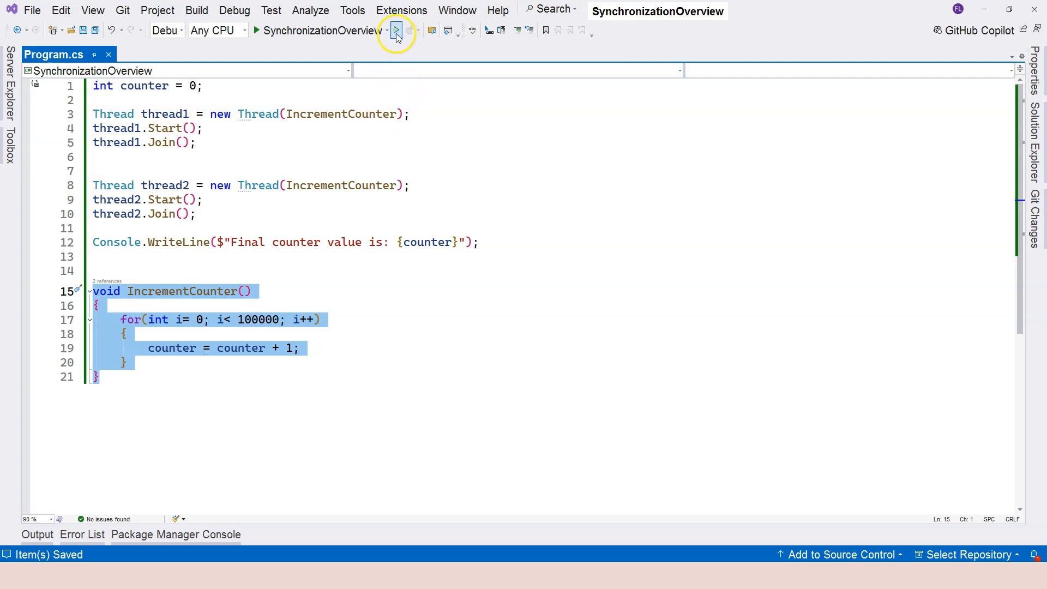
left_click(397, 31)
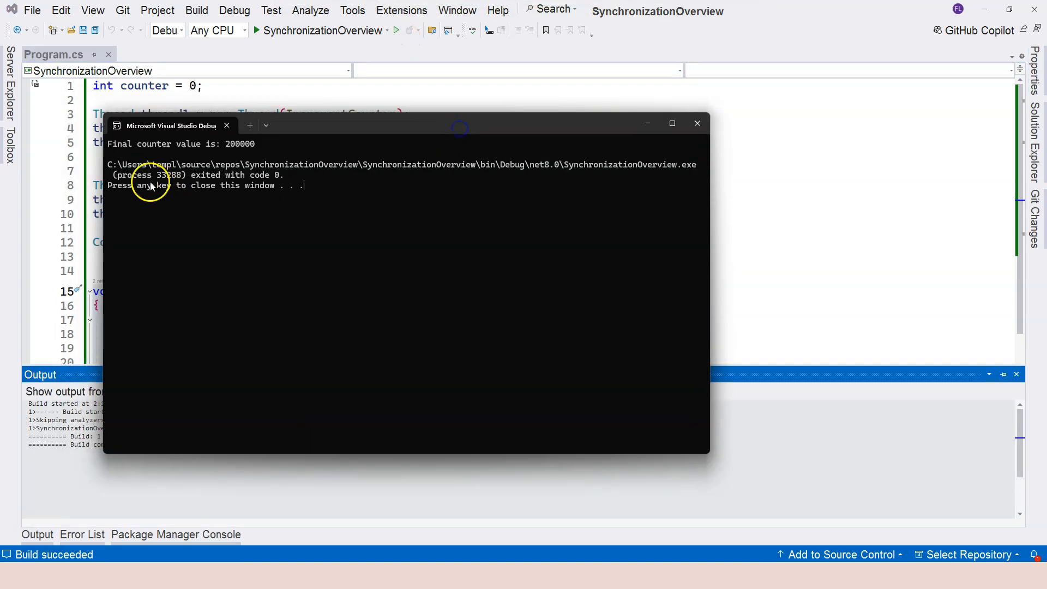
mouse_move(240, 151)
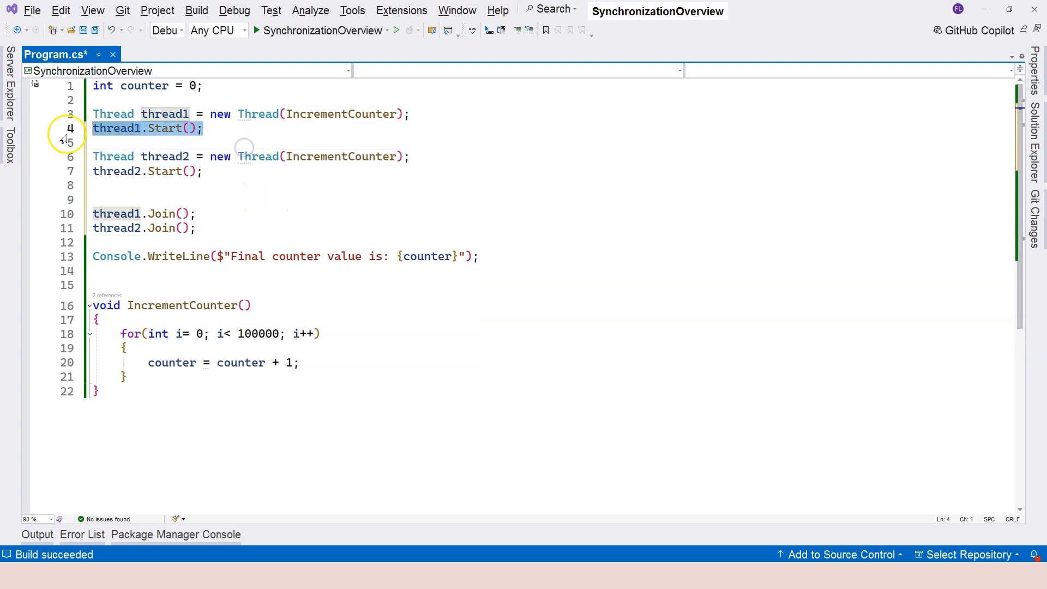
- Group both thread declarations, then both starts, then both joins, save and run in parallel
key("Delete")
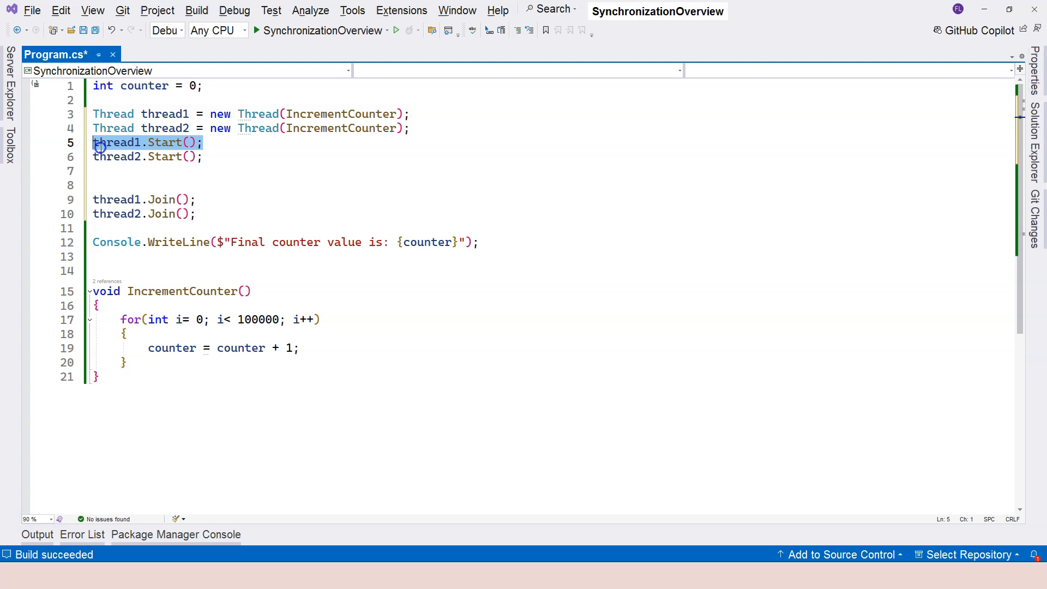
left_click(191, 159)
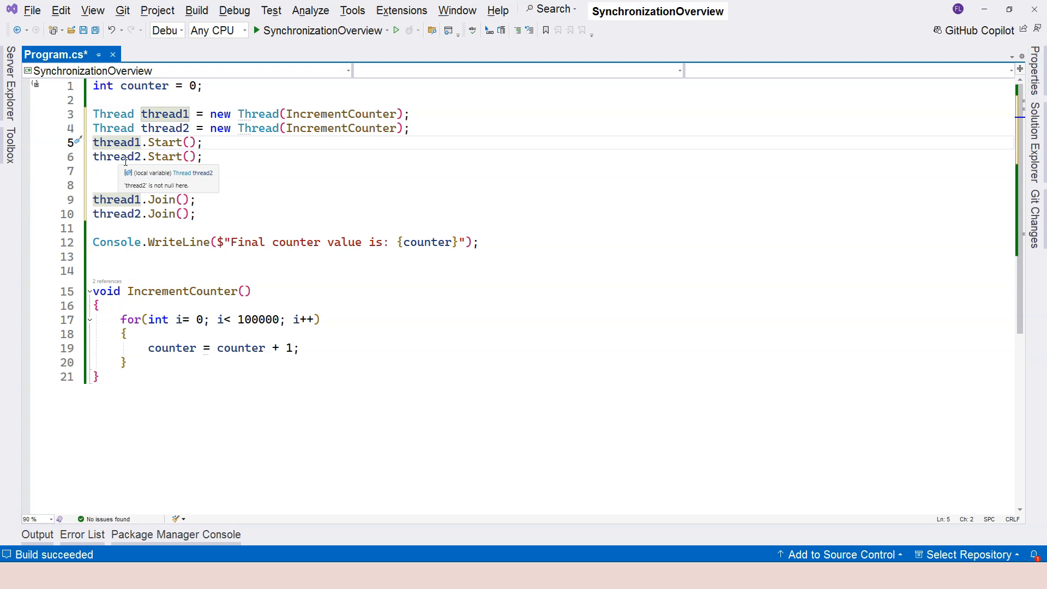
double_click(166, 214)
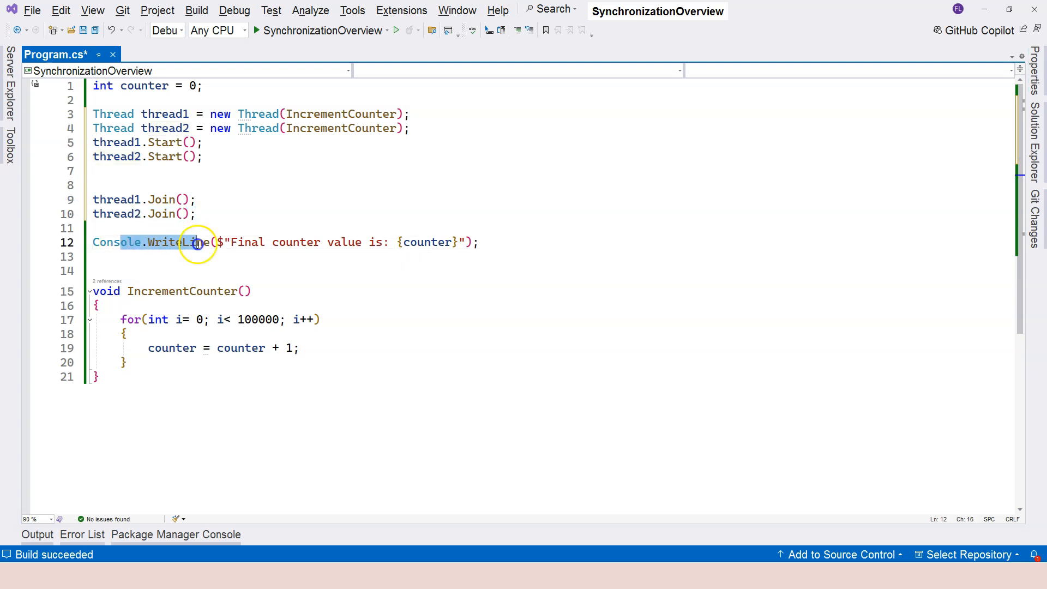
left_click_drag(197, 242, 471, 242)
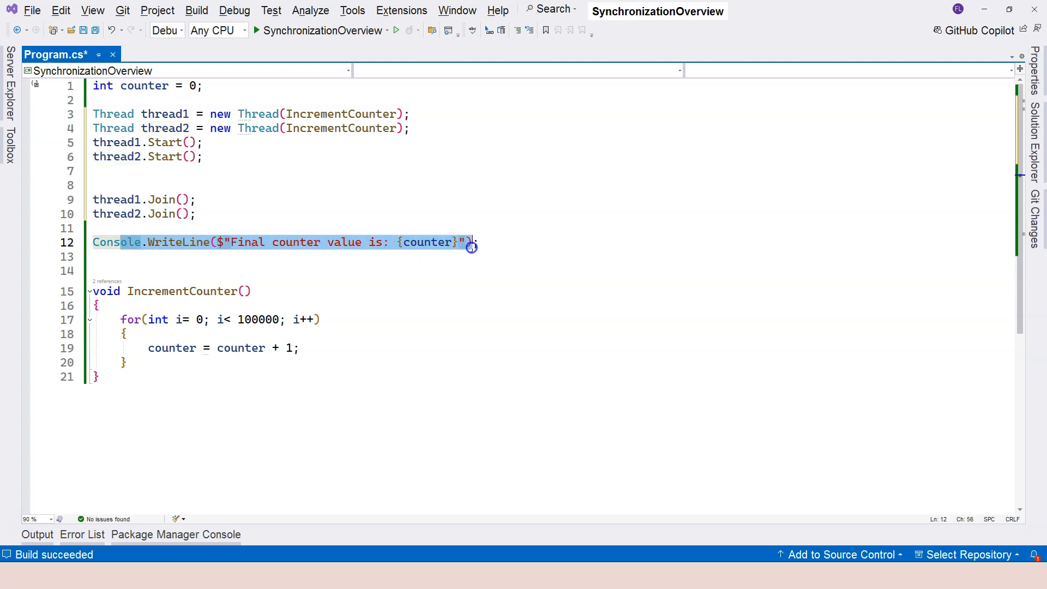
key("ctrl+s")
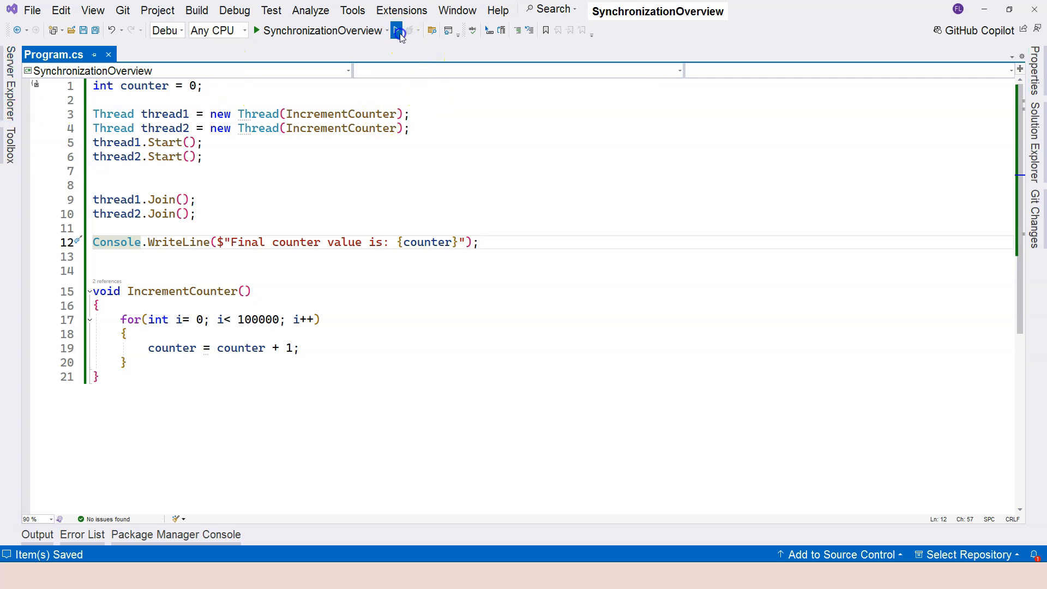
left_click(397, 31)
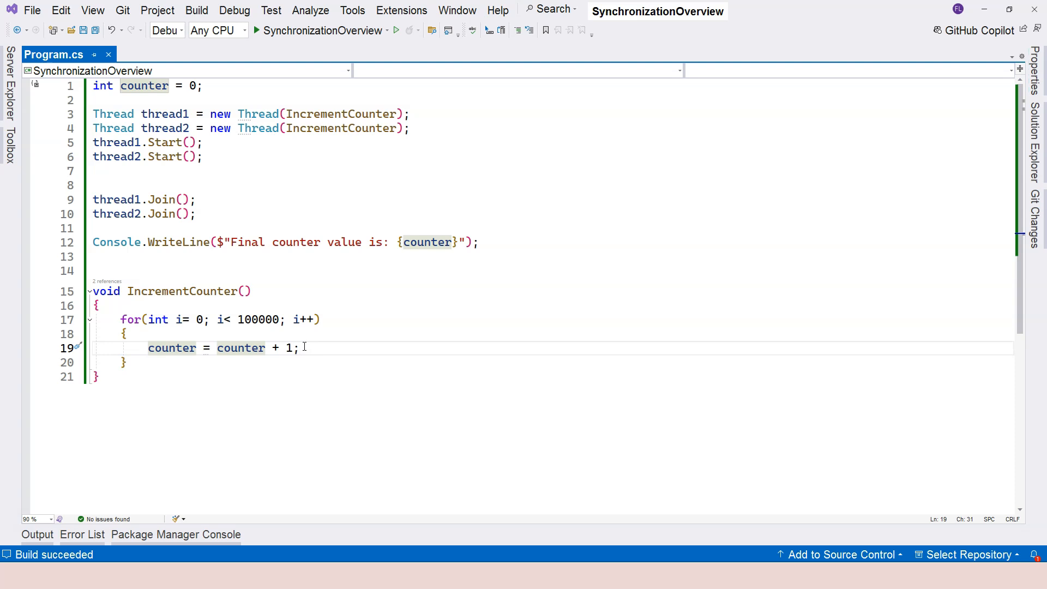
left_click_drag(148, 347, 299, 348)
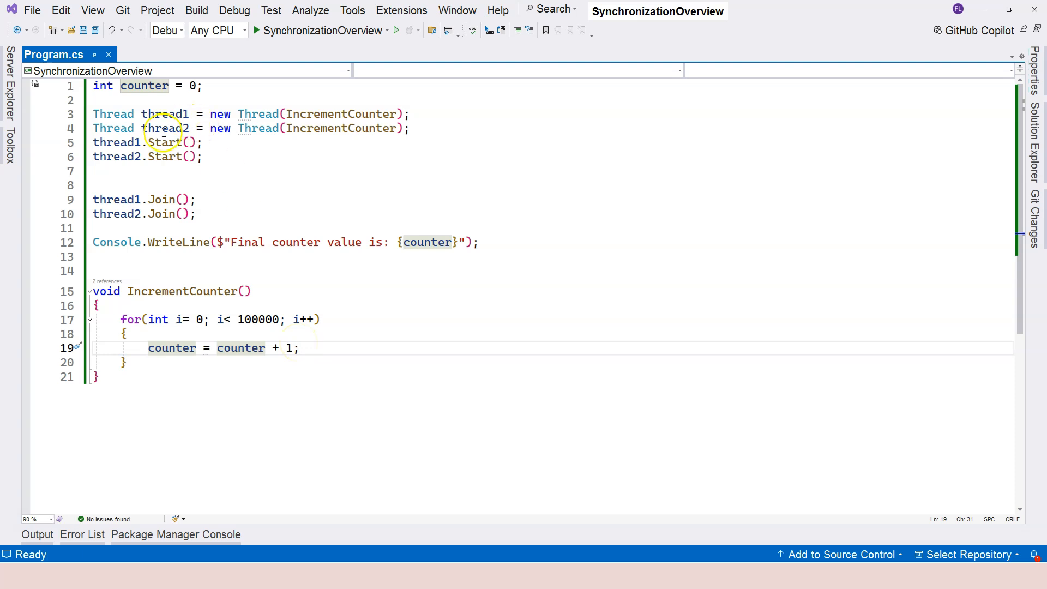
mouse_move(305, 320)
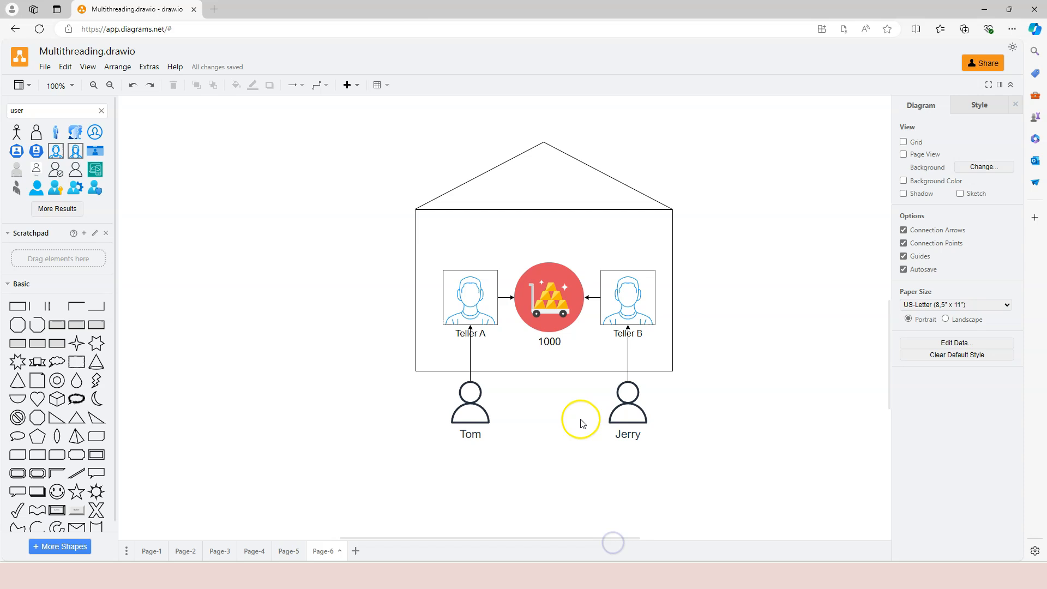
- Review Teller A and Teller B sharing the 1000 gold in the bank diagram
left_click(470, 307)
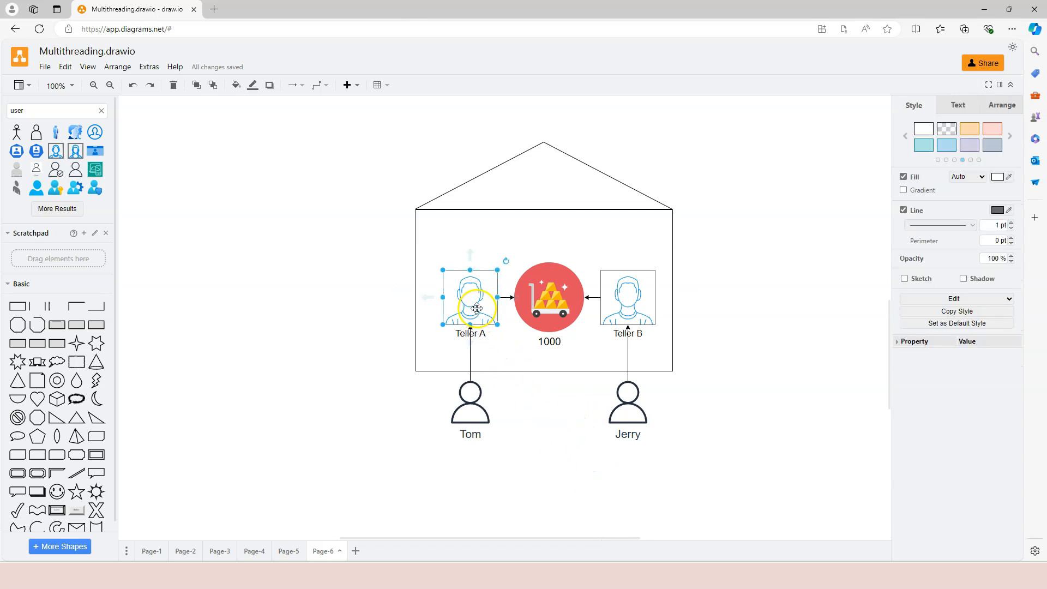
left_click(628, 301)
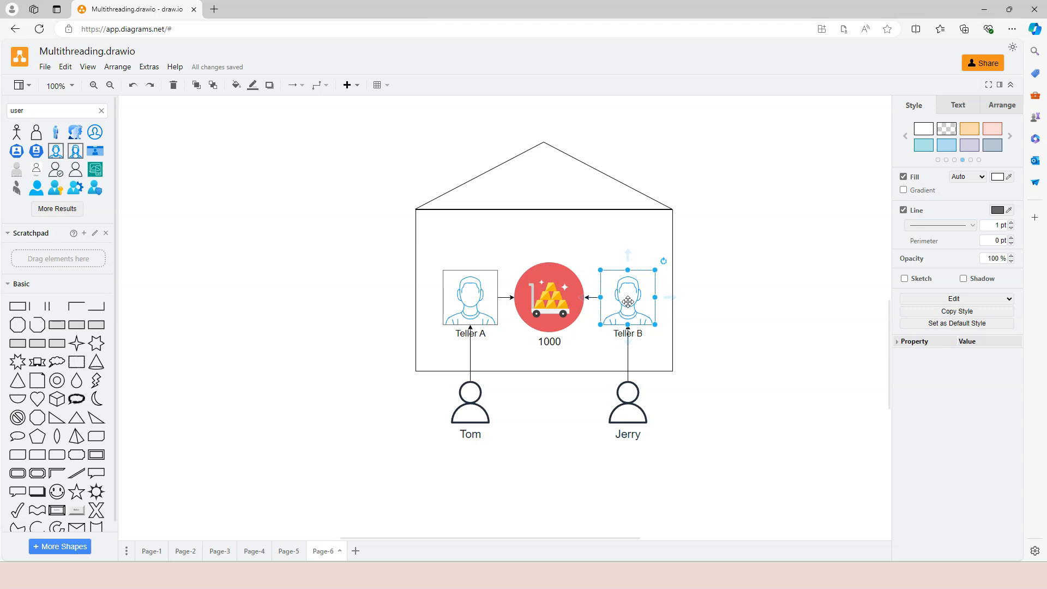
left_click(548, 299)
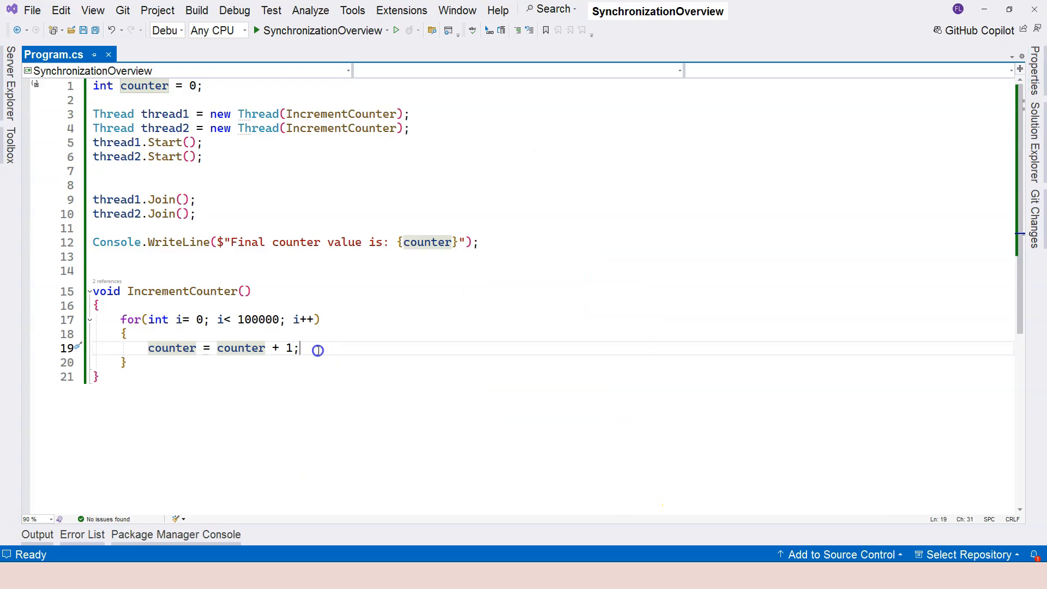
- Store counter in var temp and change the increment to counter = temp + 1
double_click(172, 348)
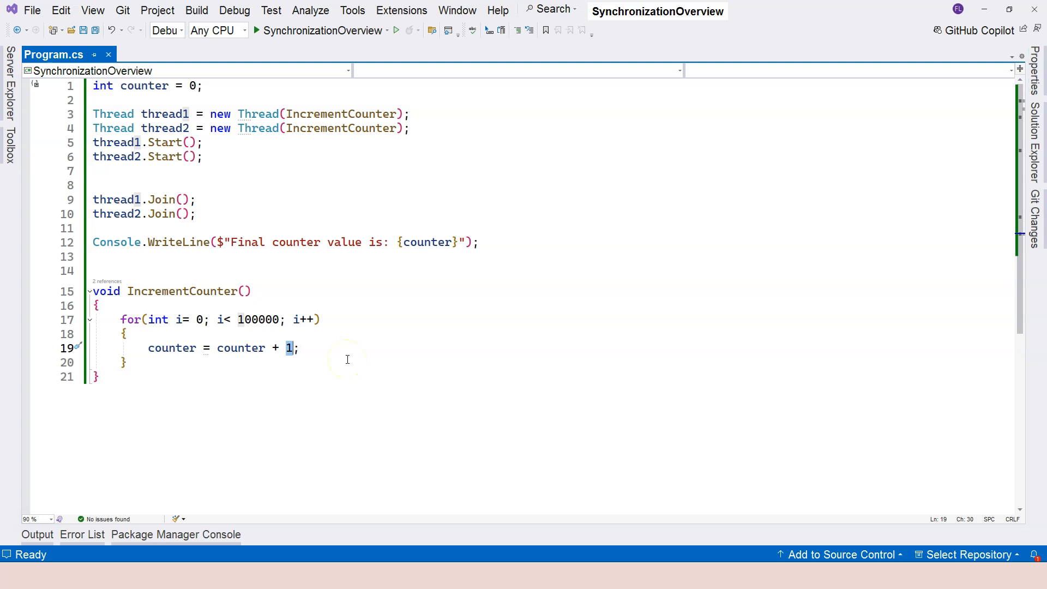
mouse_move(270, 380)
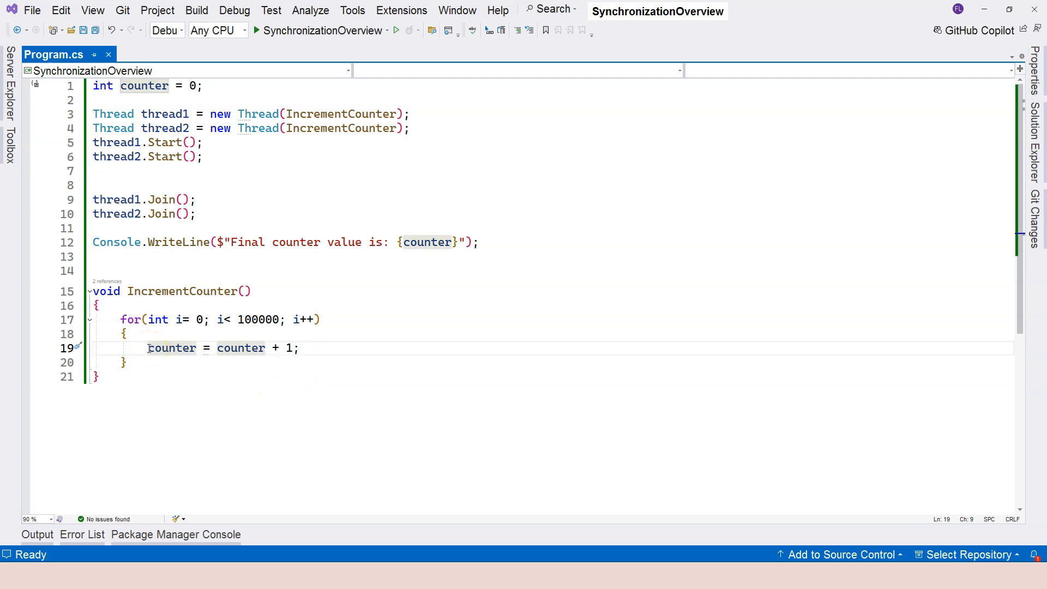
left_click_drag(148, 347, 295, 347)
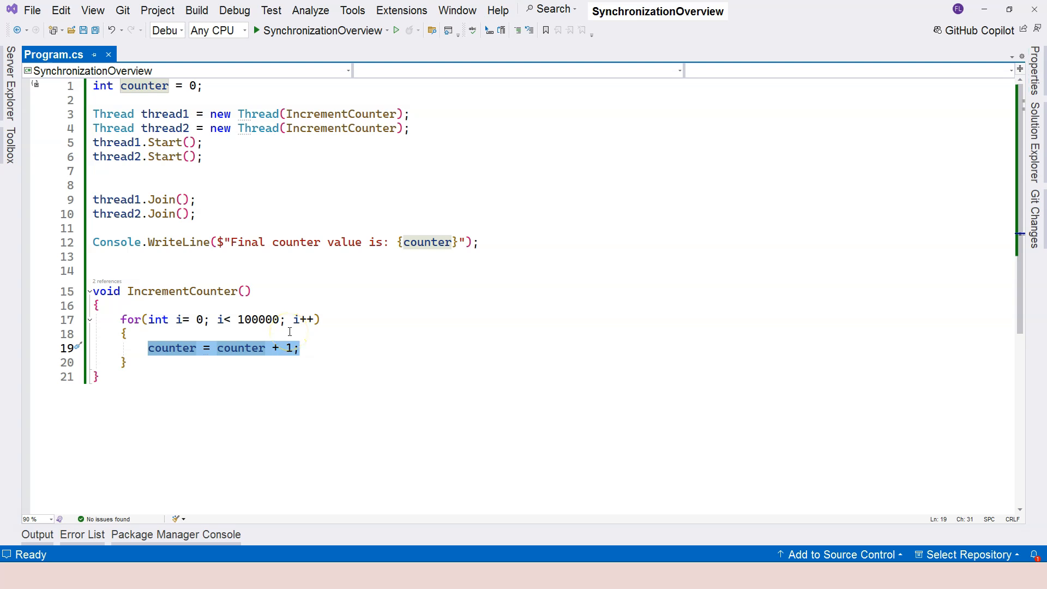
left_click(304, 348)
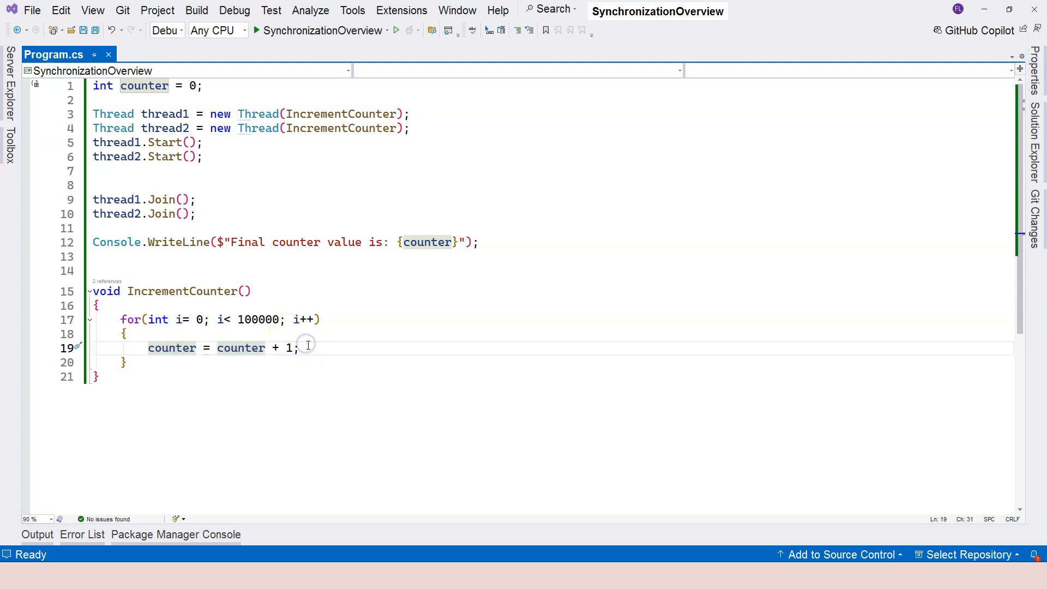
left_click_drag(148, 348, 293, 348)
type("var temp =")
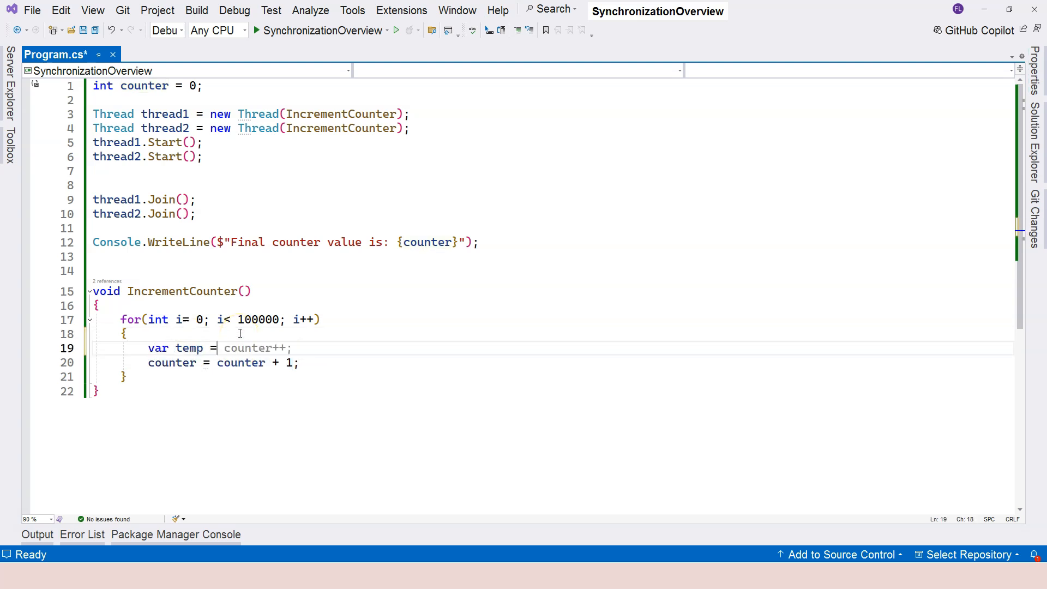
type("counter")
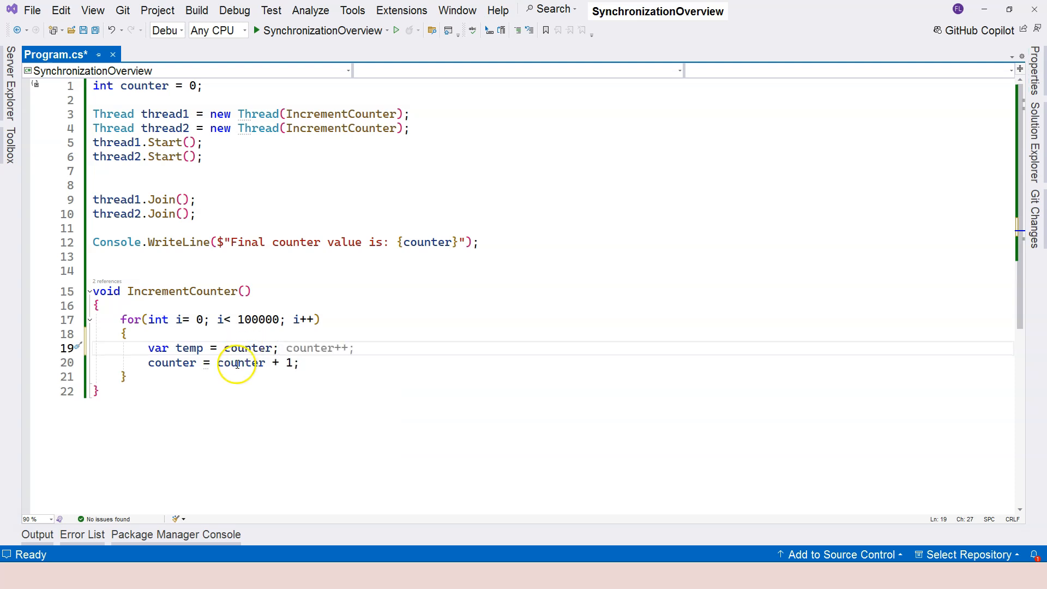
double_click(241, 363)
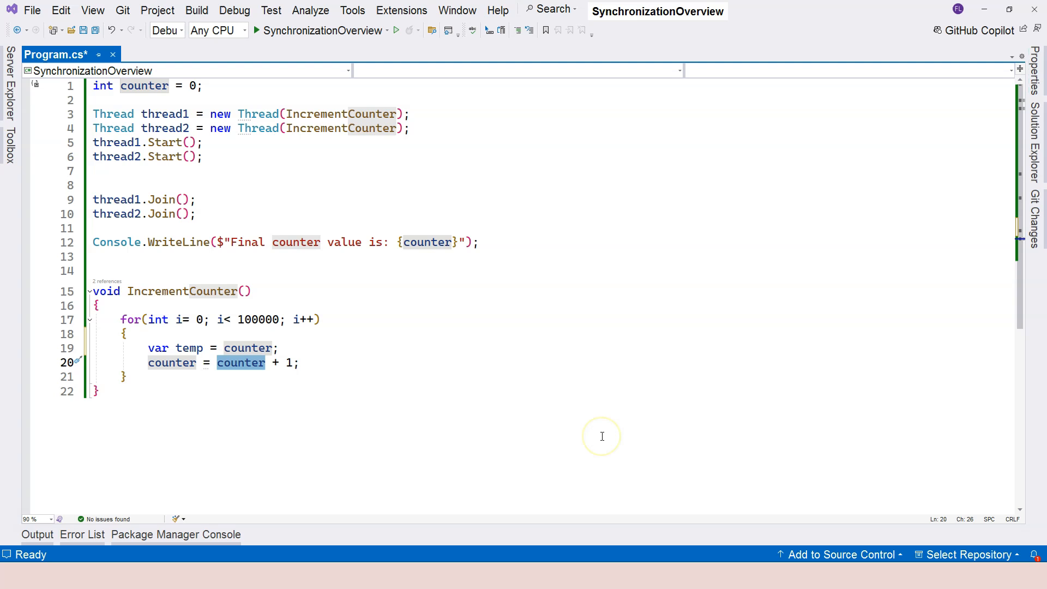
type("temp + 1;")
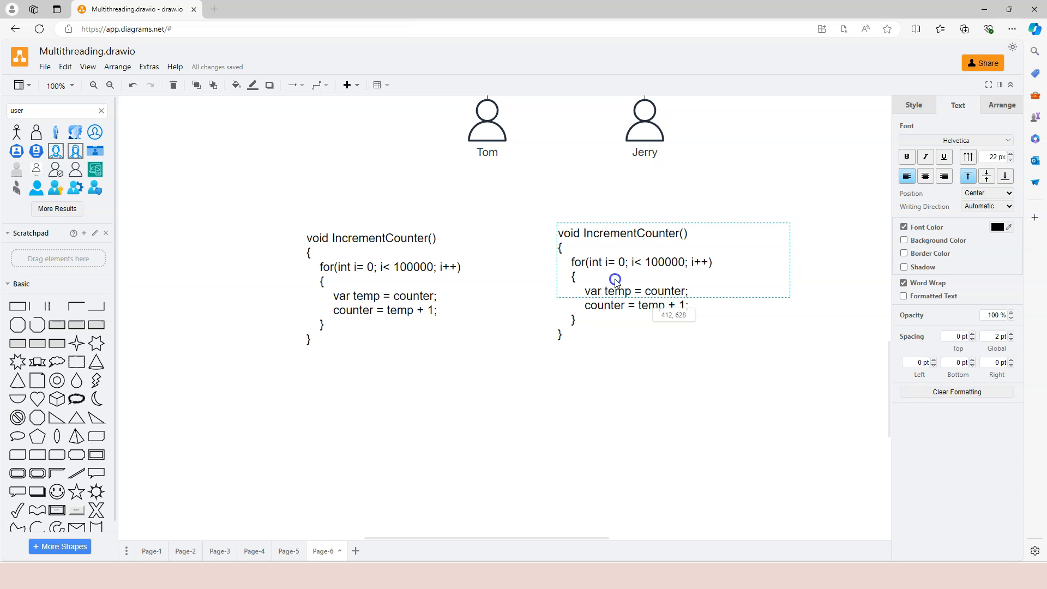
- Review Tom's and Jerry's copies of the temp-variable IncrementCounter code on Page-6
left_click(442, 424)
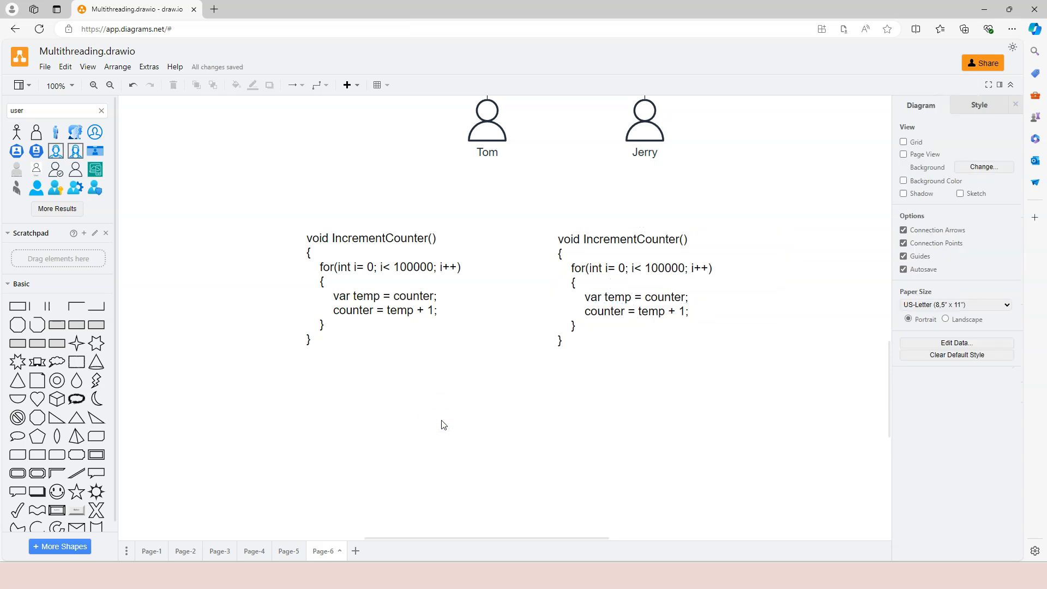
left_click(383, 296)
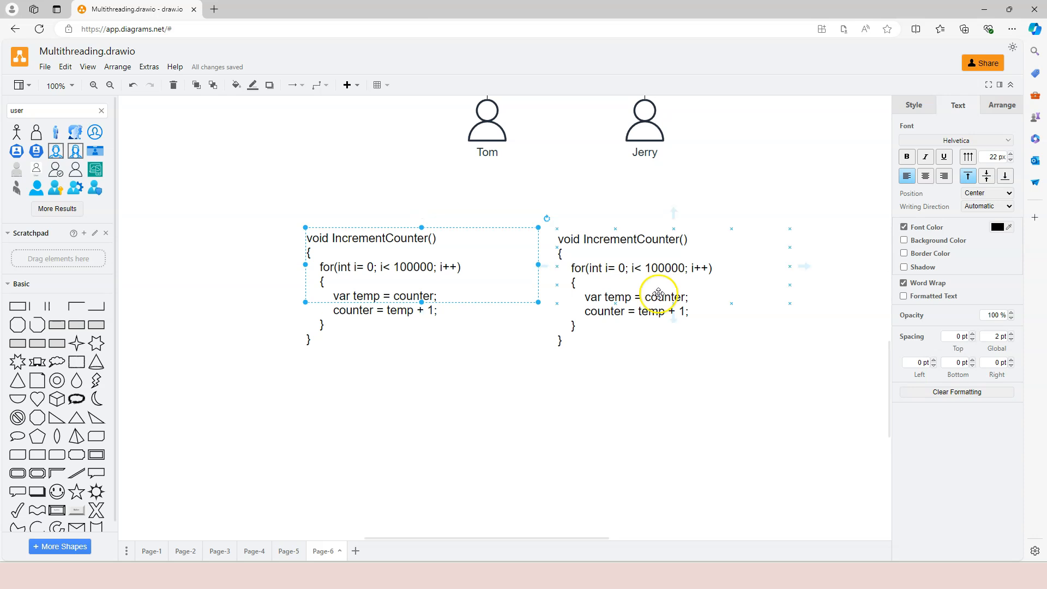
left_click(657, 294)
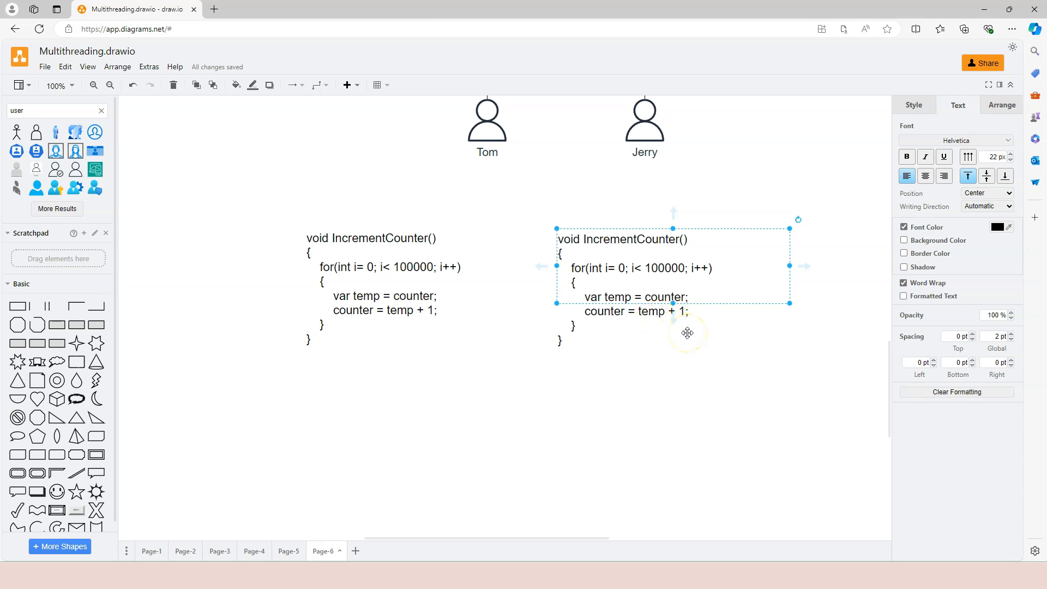
left_click(445, 351)
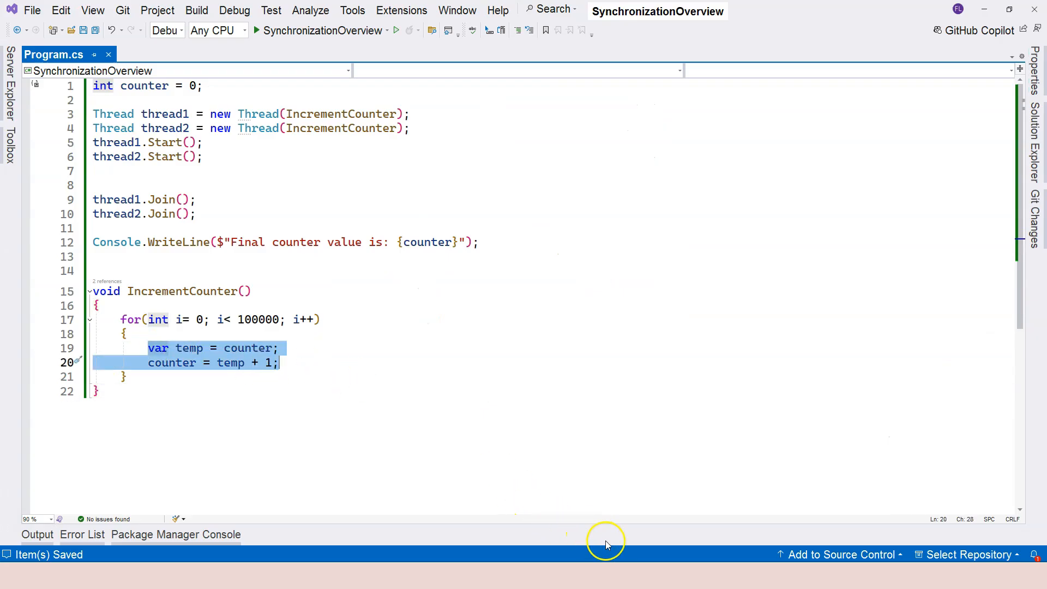
mouse_move(417, 470)
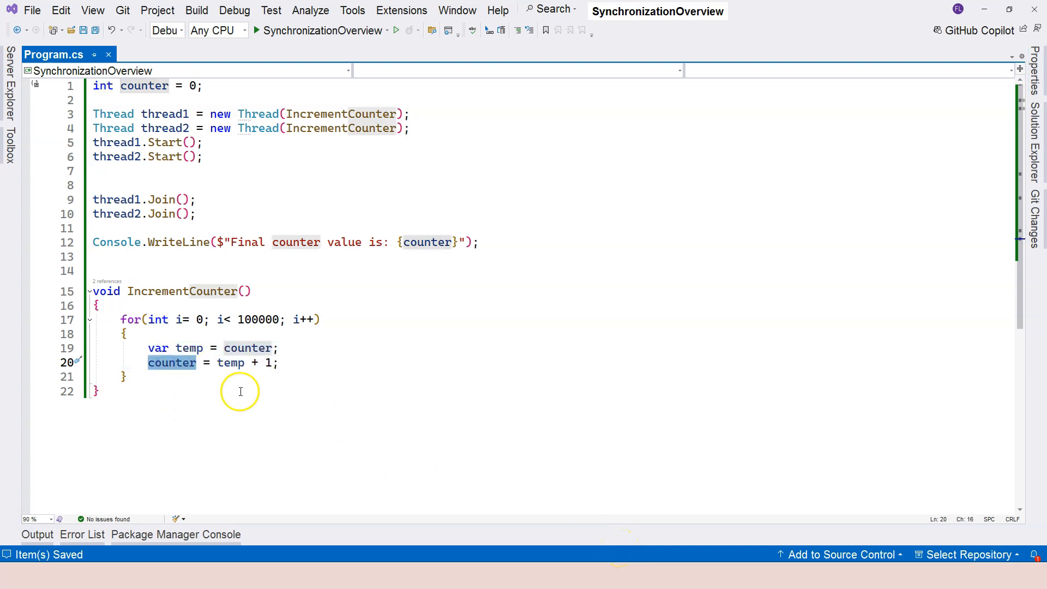
mouse_move(292, 406)
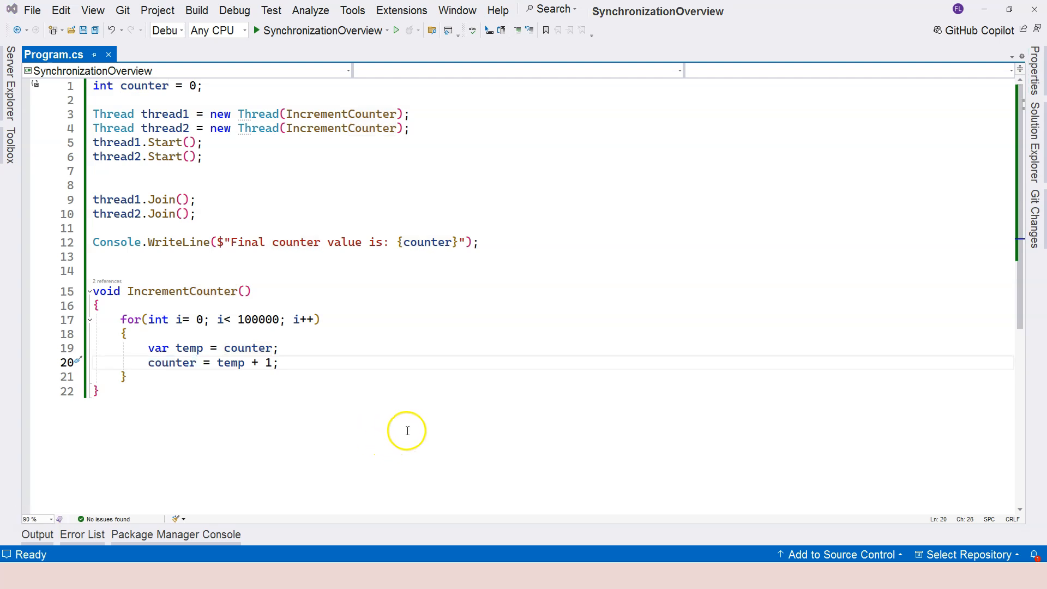
mouse_move(412, 428)
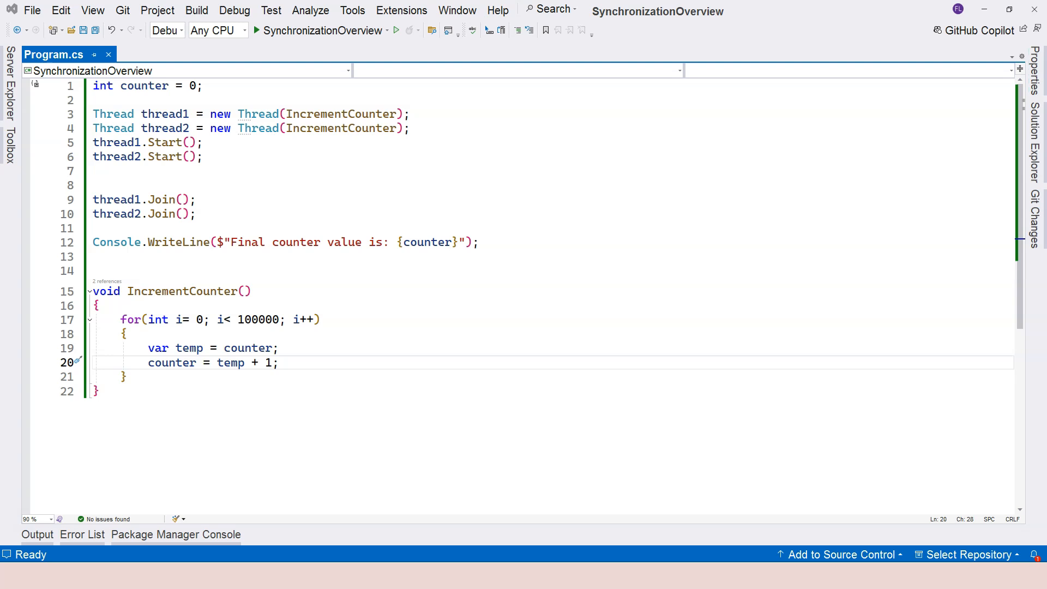
mouse_move(776, 408)
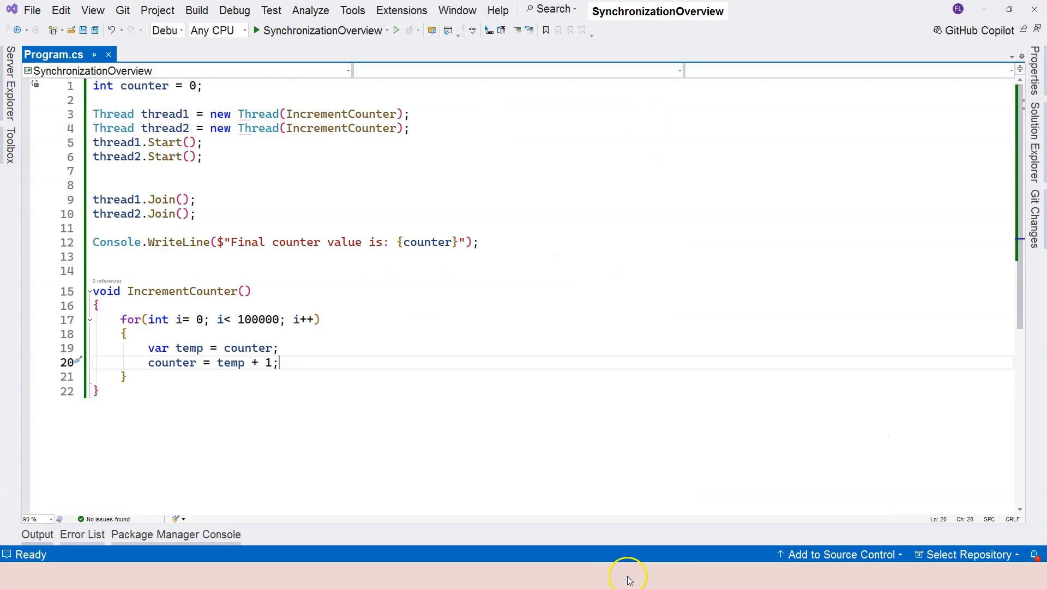
left_click(203, 85)
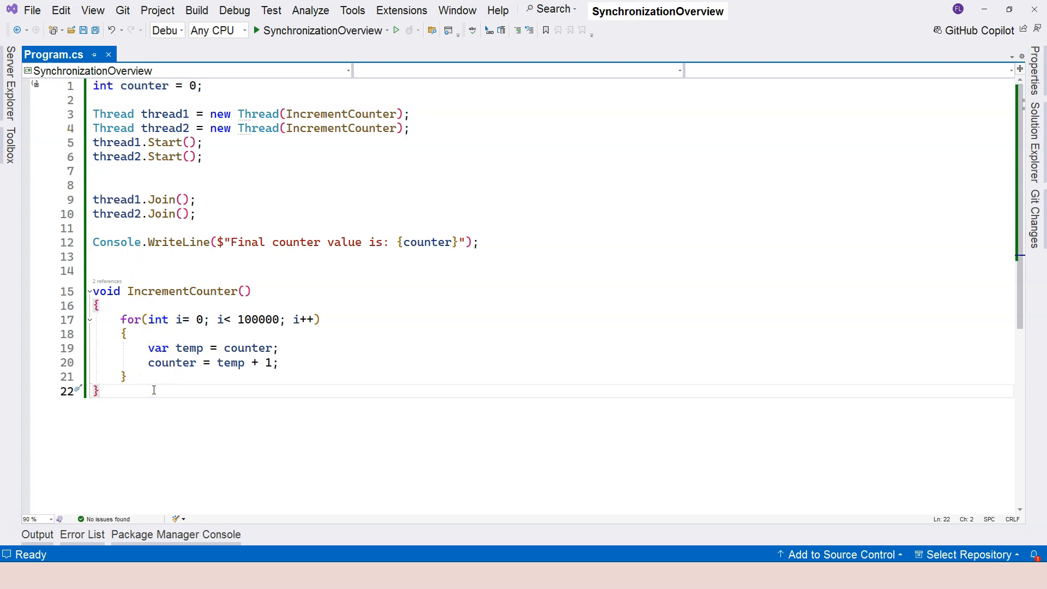
left_click(158, 389)
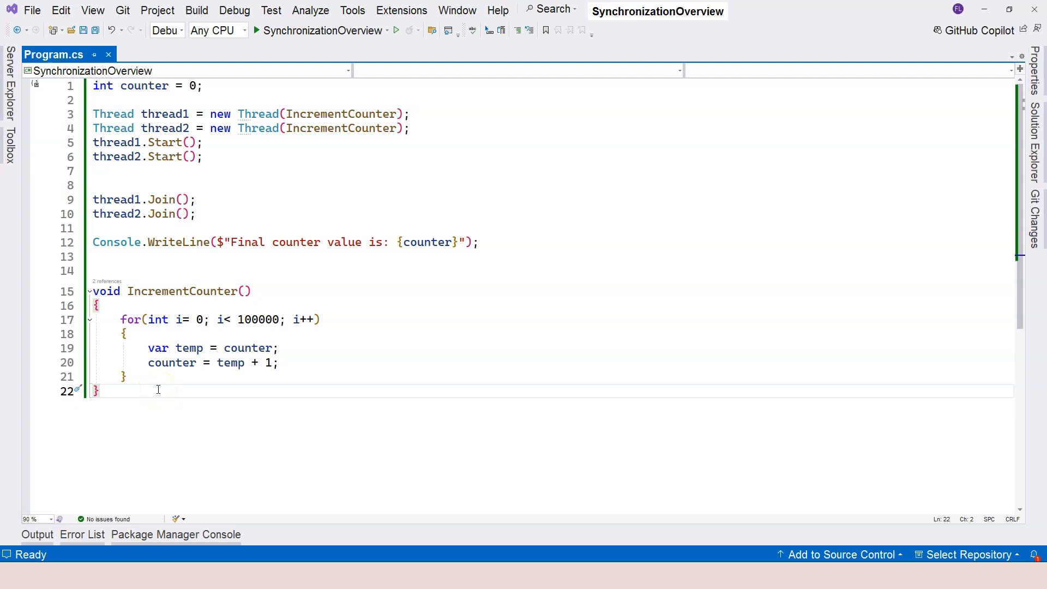
mouse_move(171, 363)
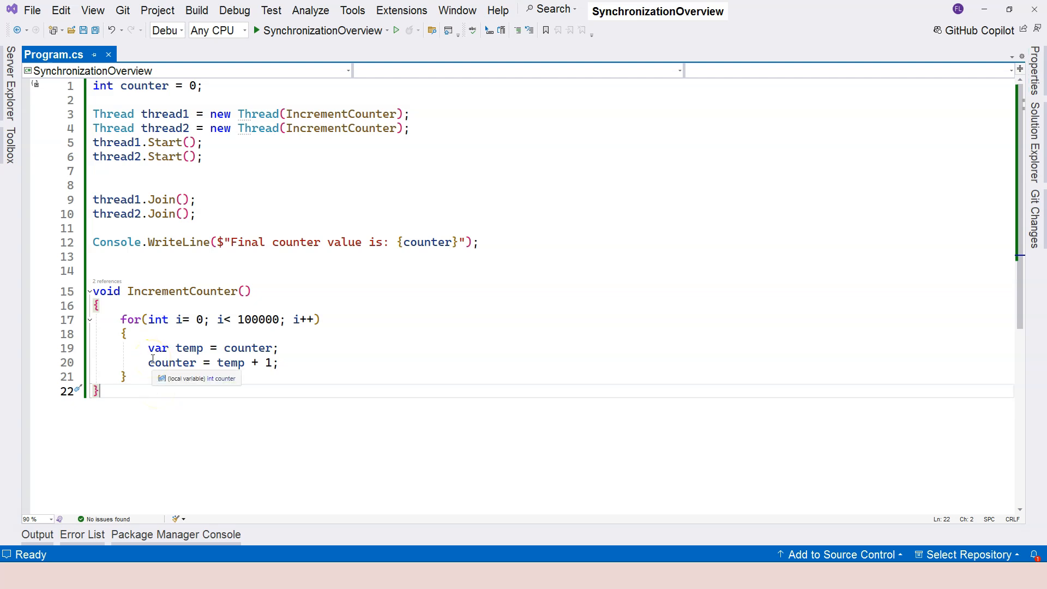